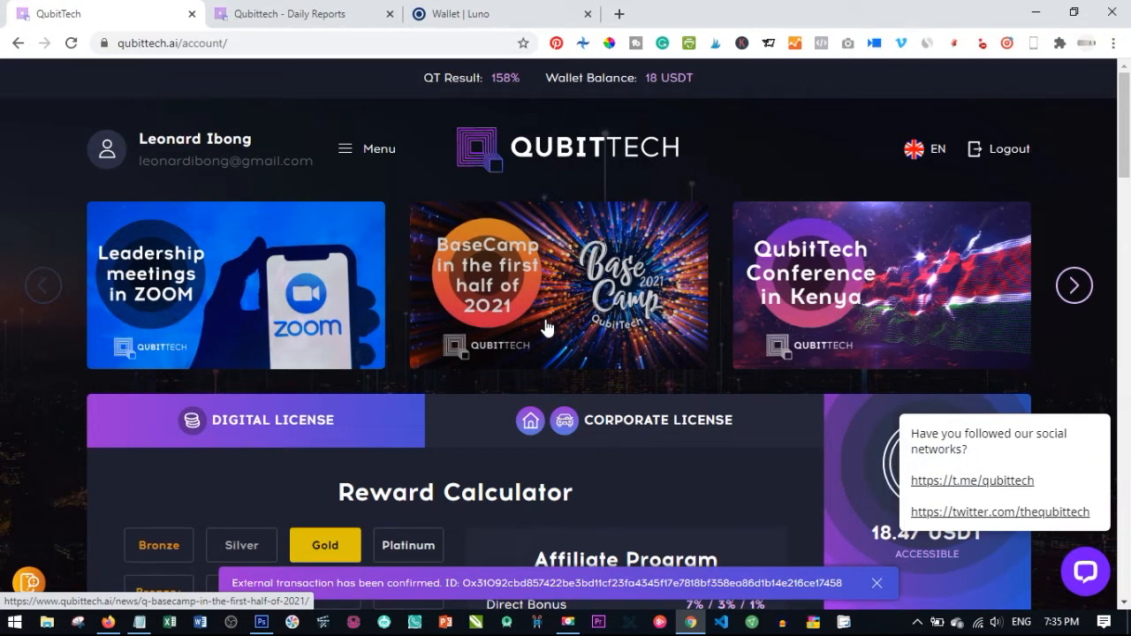
mouse_move(493, 343)
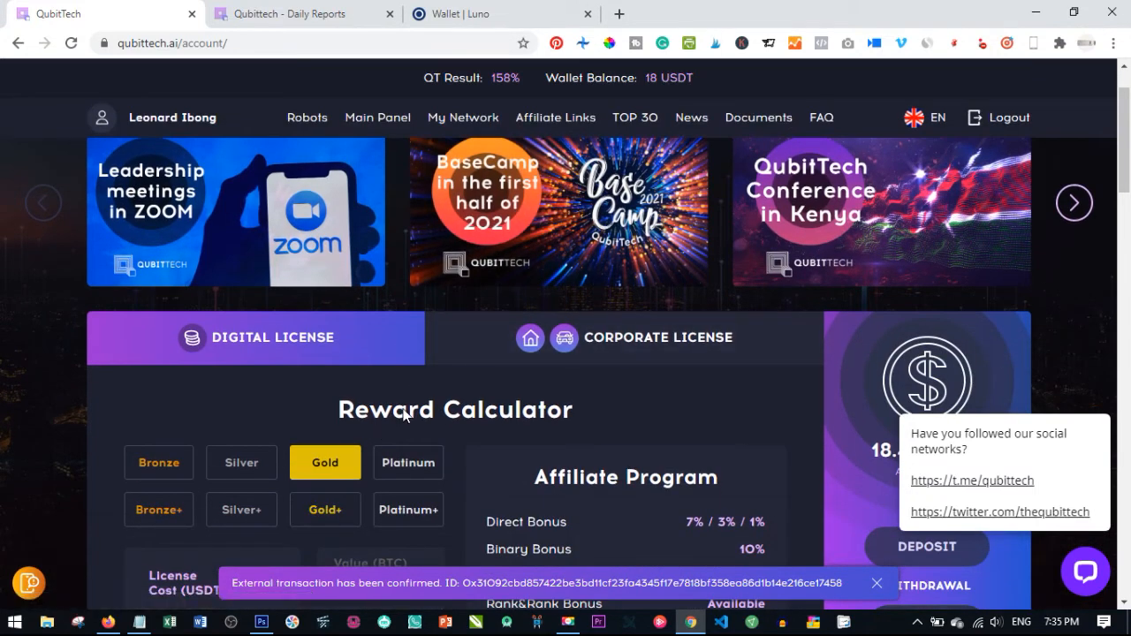
- Scroll to the reward calculator and compare the Bronze, Silver, Gold and Platinum licence figures
scroll("down", 3)
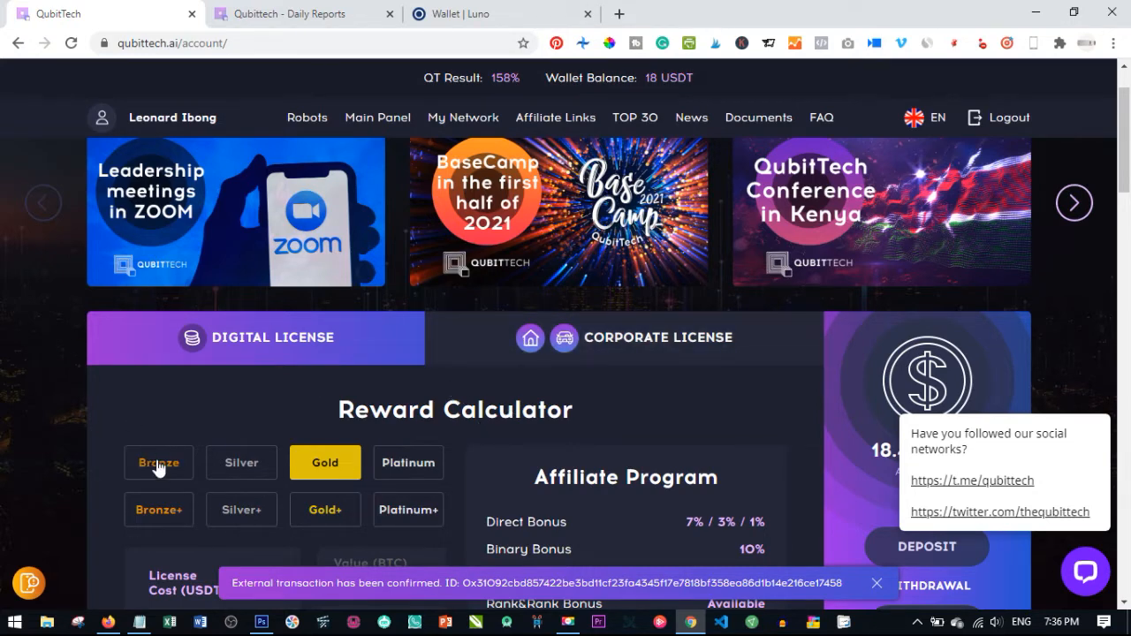
scroll("down", 3)
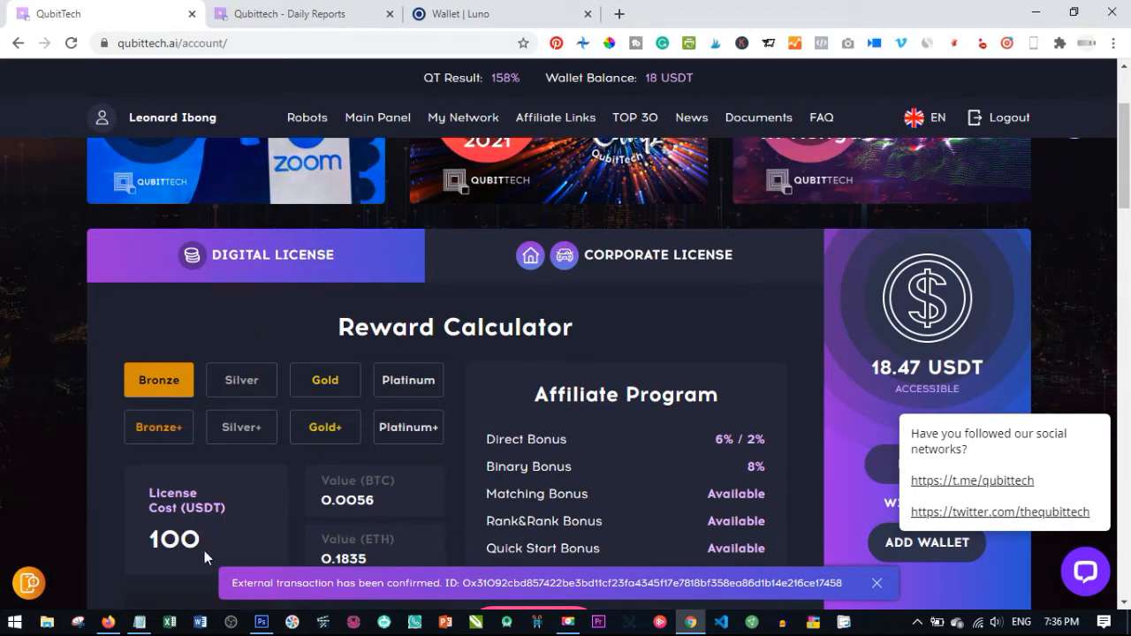
left_click(241, 380)
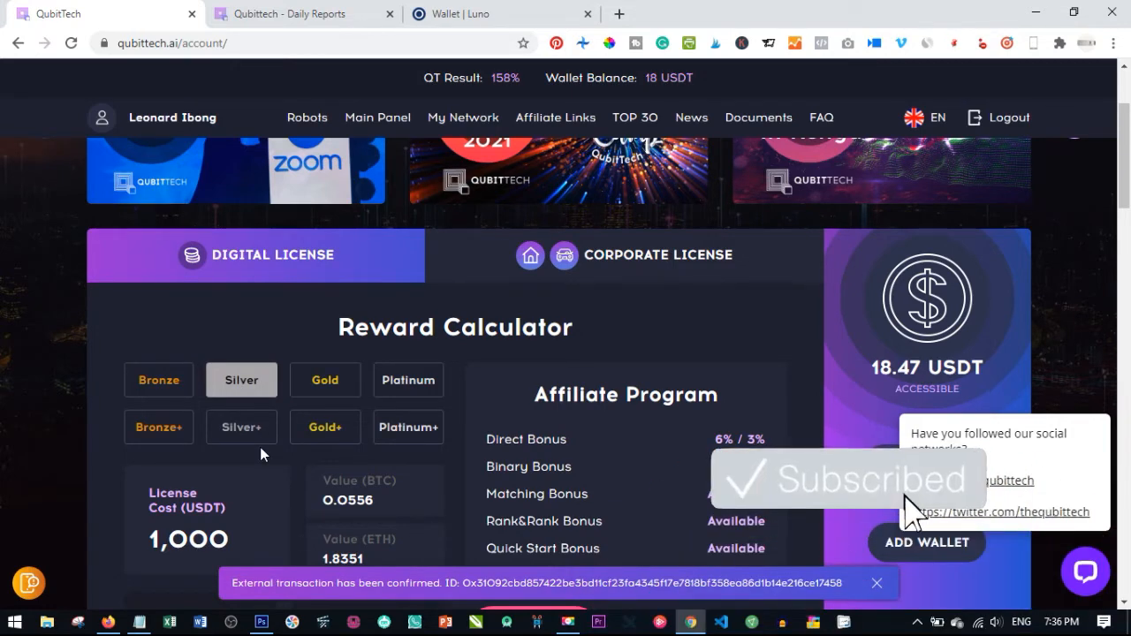
left_click(159, 380)
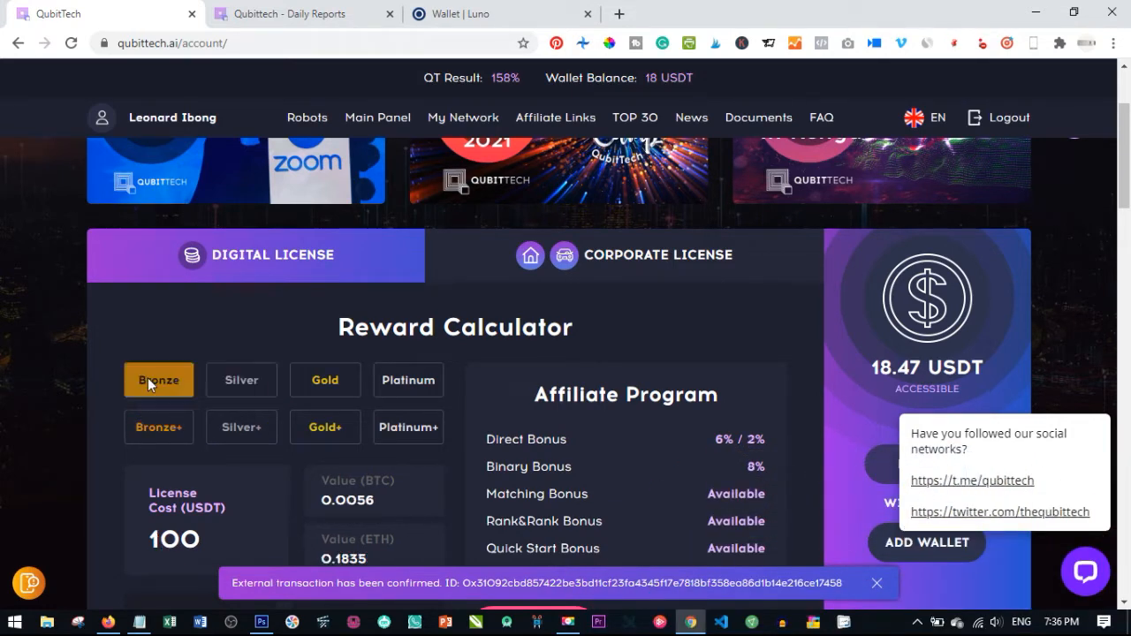
mouse_move(325, 380)
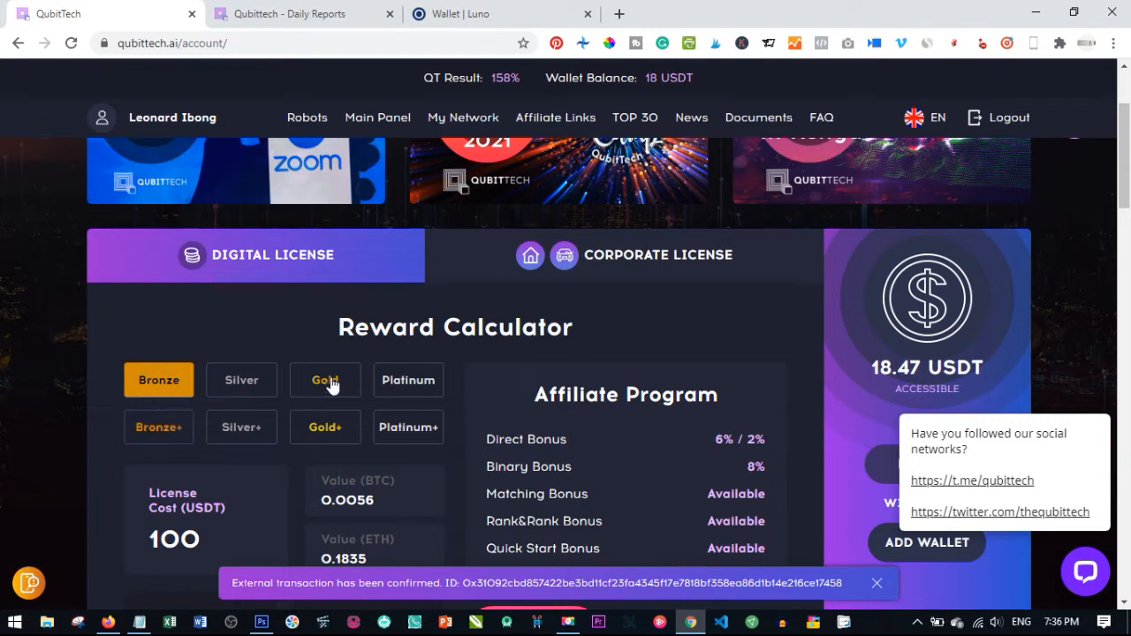
left_click(324, 380)
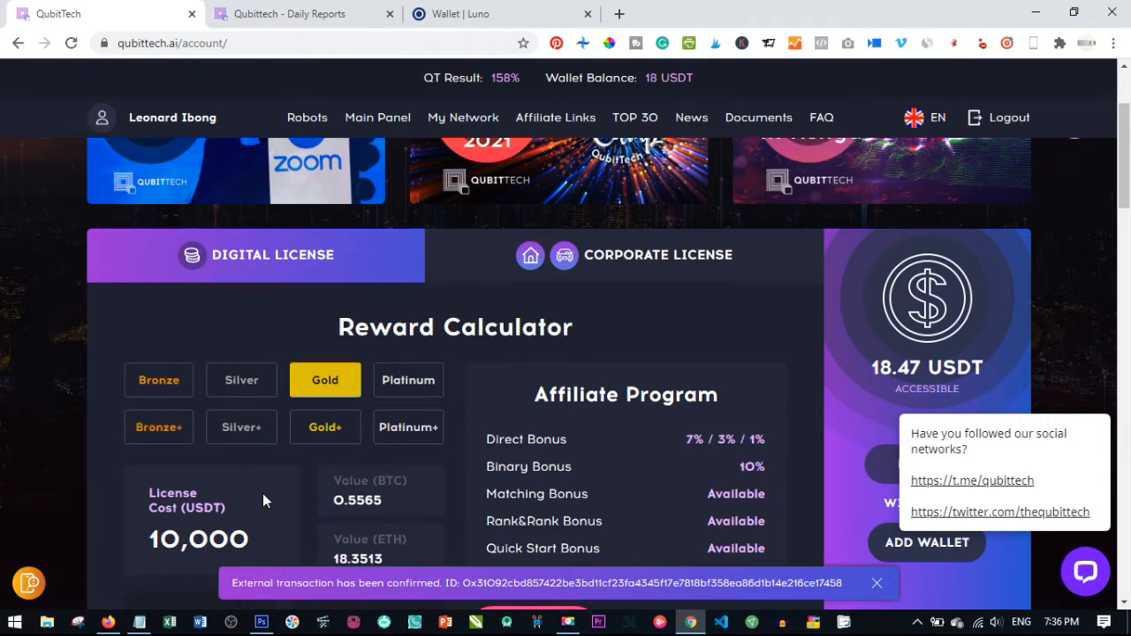
mouse_move(309, 410)
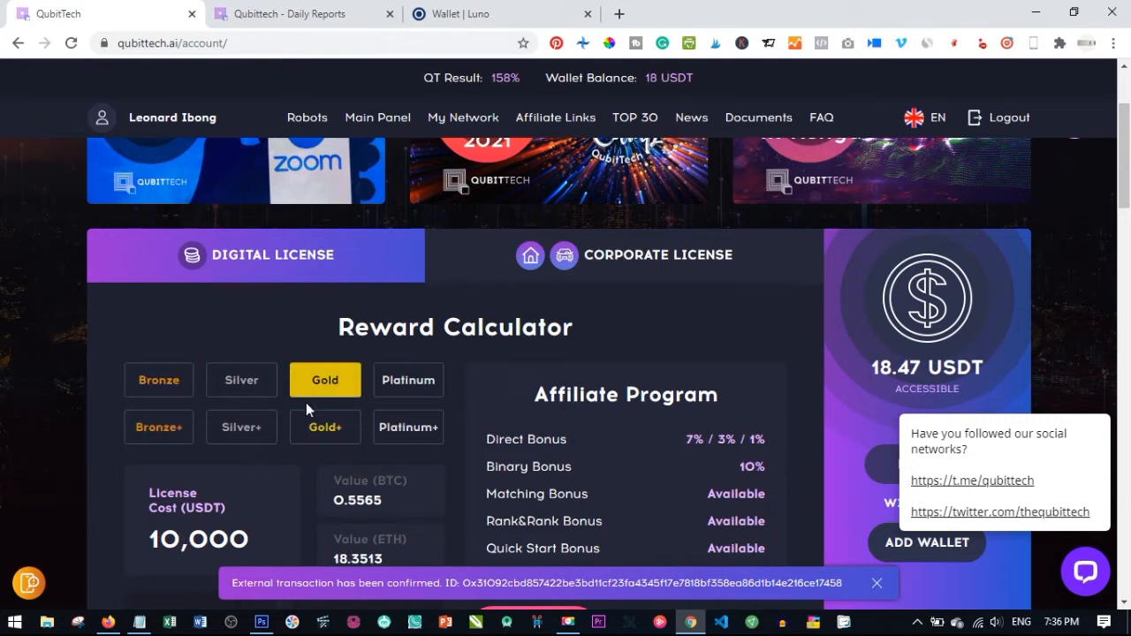
mouse_move(407, 380)
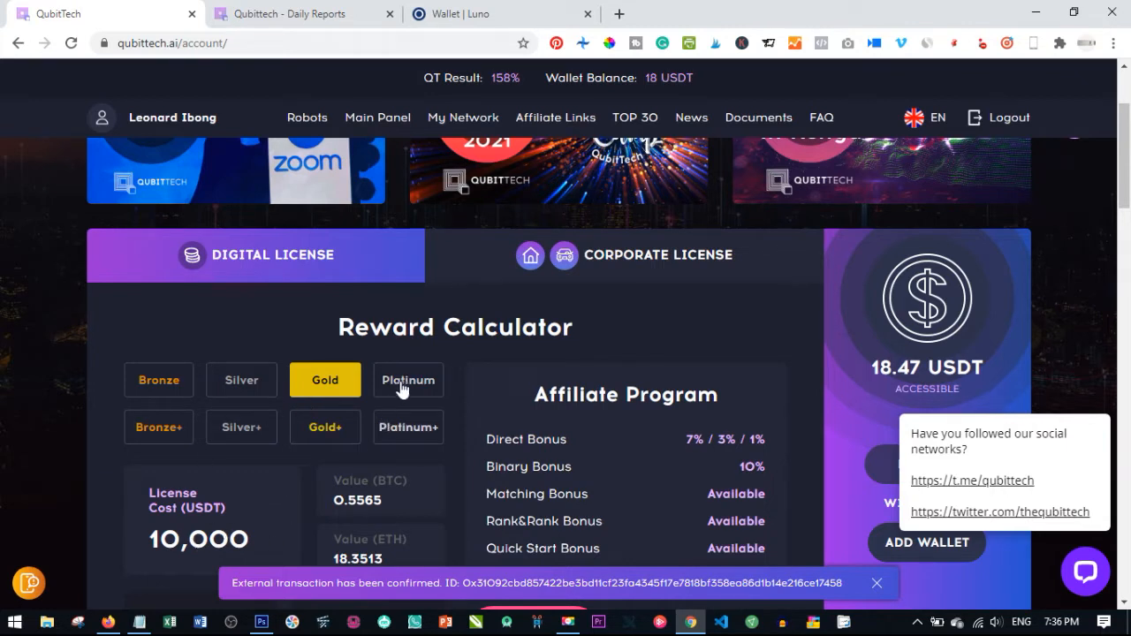
left_click(407, 380)
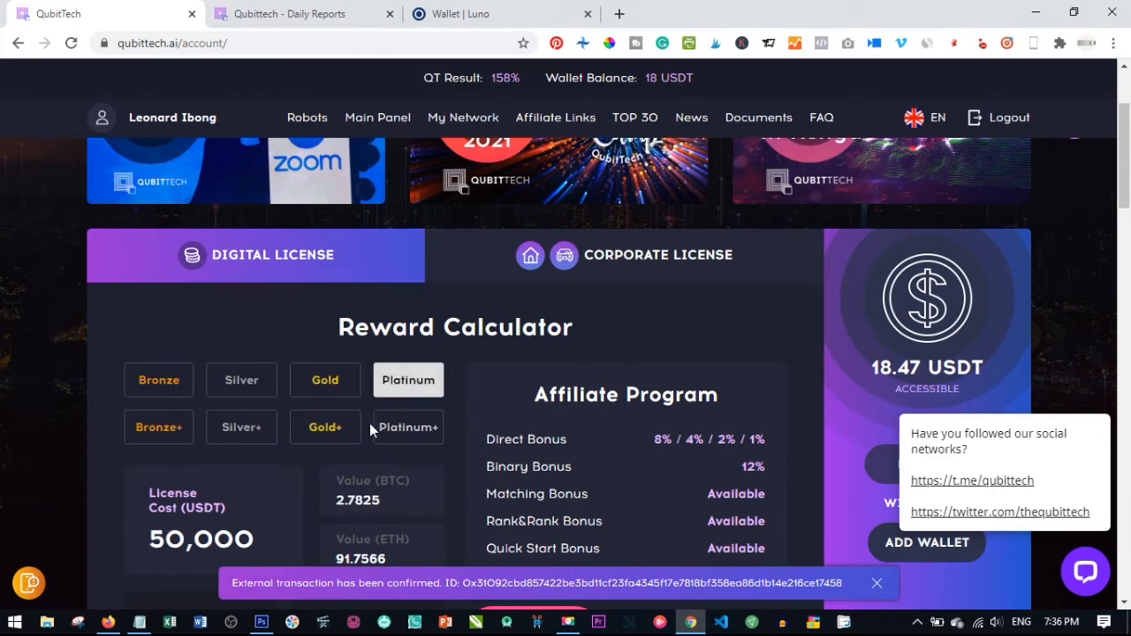
mouse_move(177, 537)
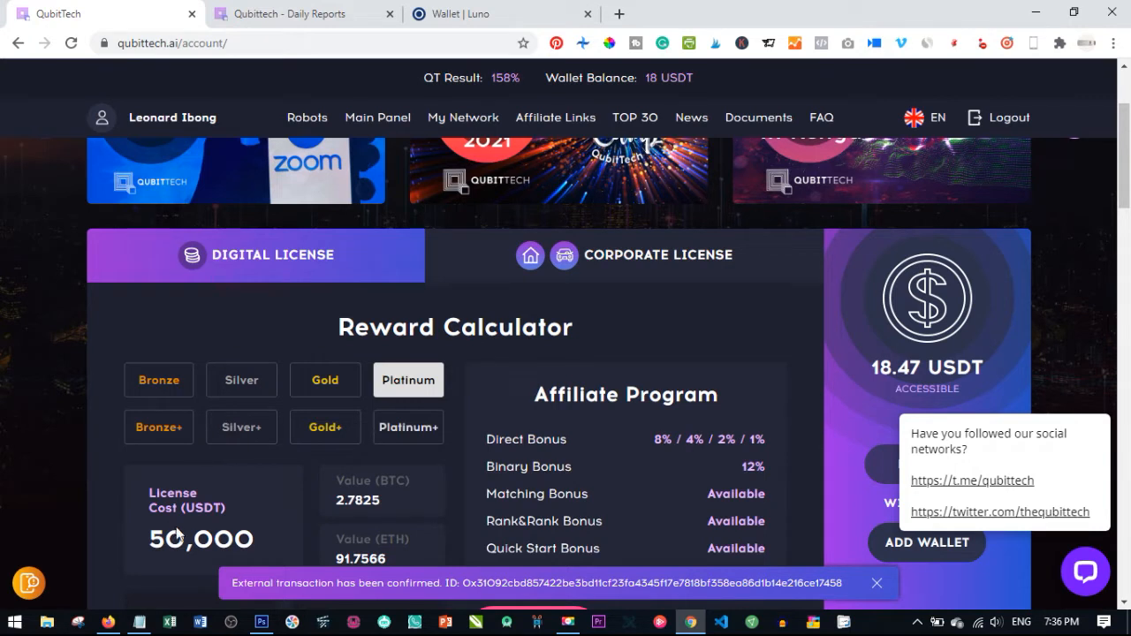
mouse_move(155, 438)
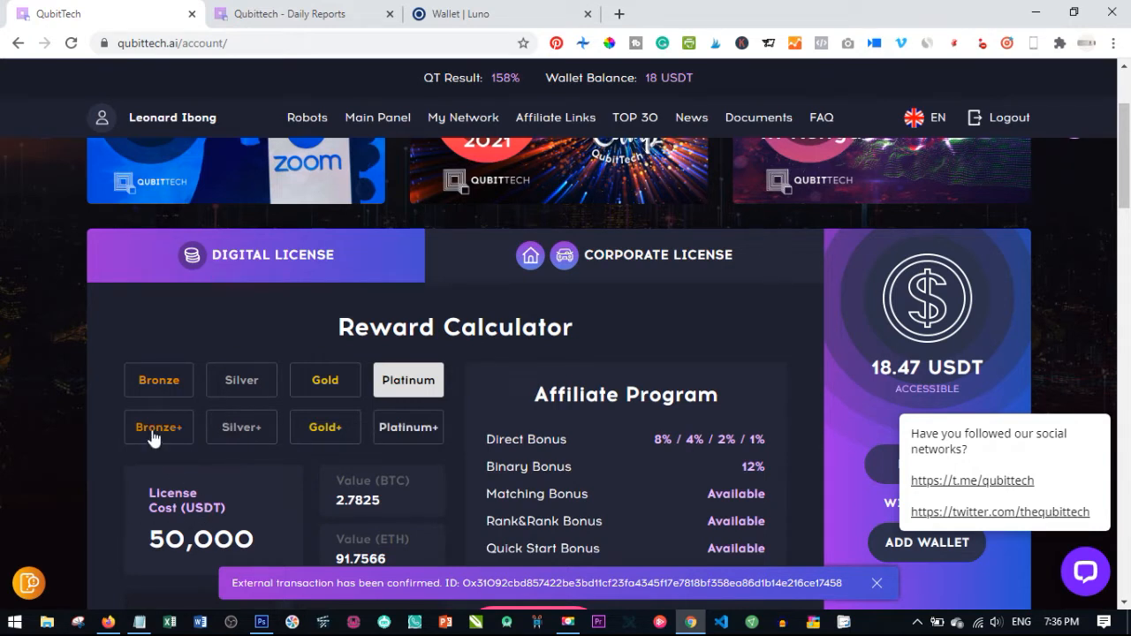
- Check the Bronze+ and Gold+ tiers, ending on Platinum+ at 100,000 USDT with 12% binary bonus
left_click(158, 427)
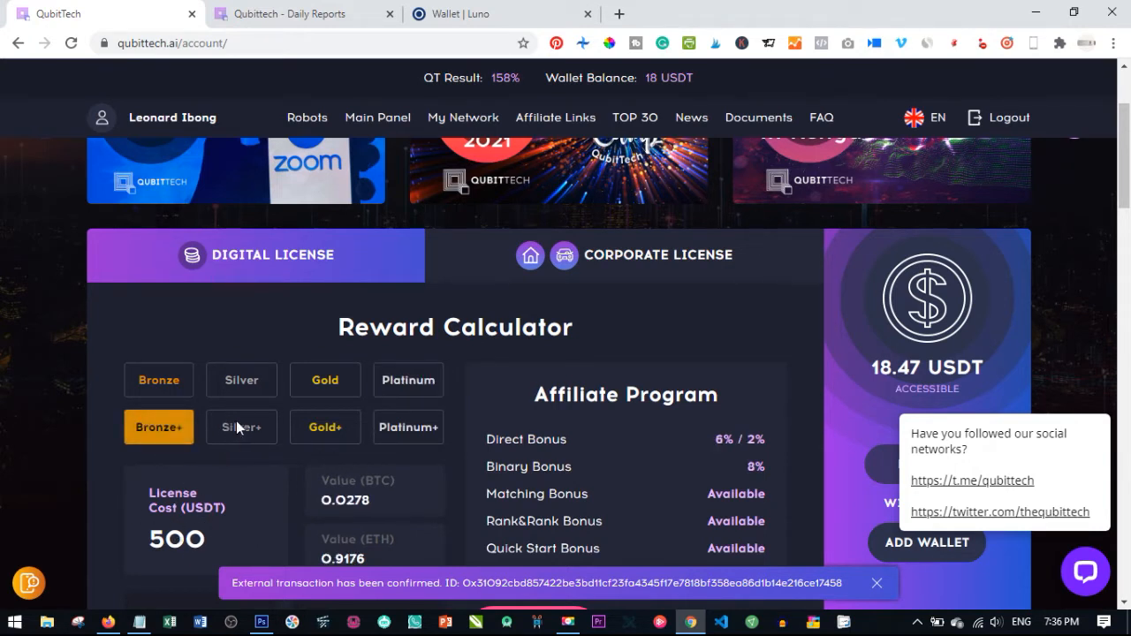
left_click(324, 427)
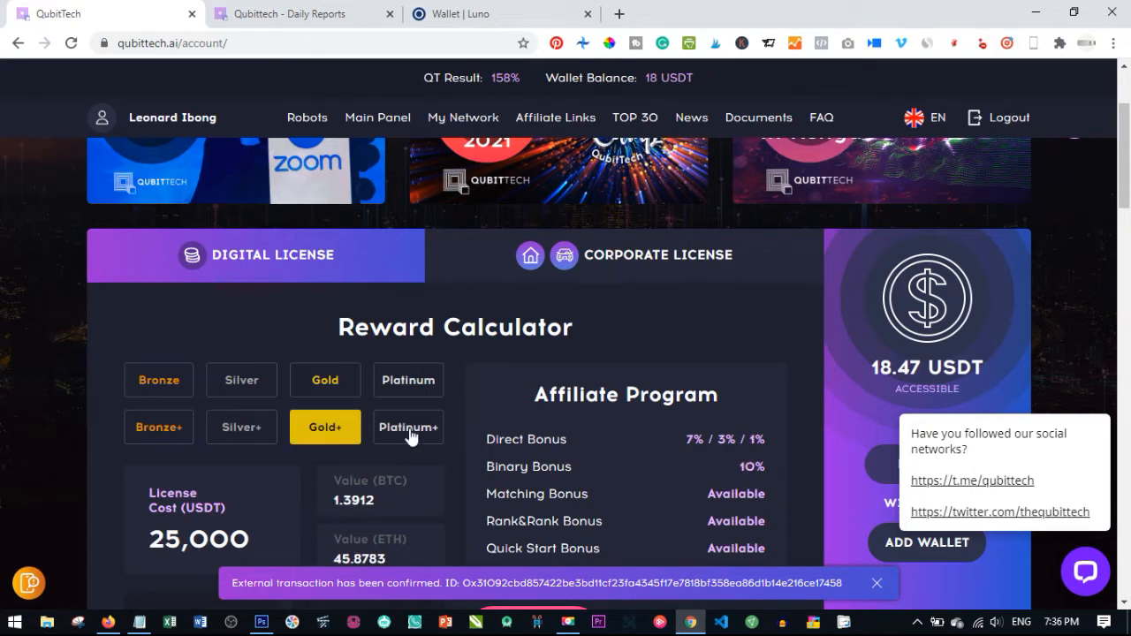
left_click(158, 380)
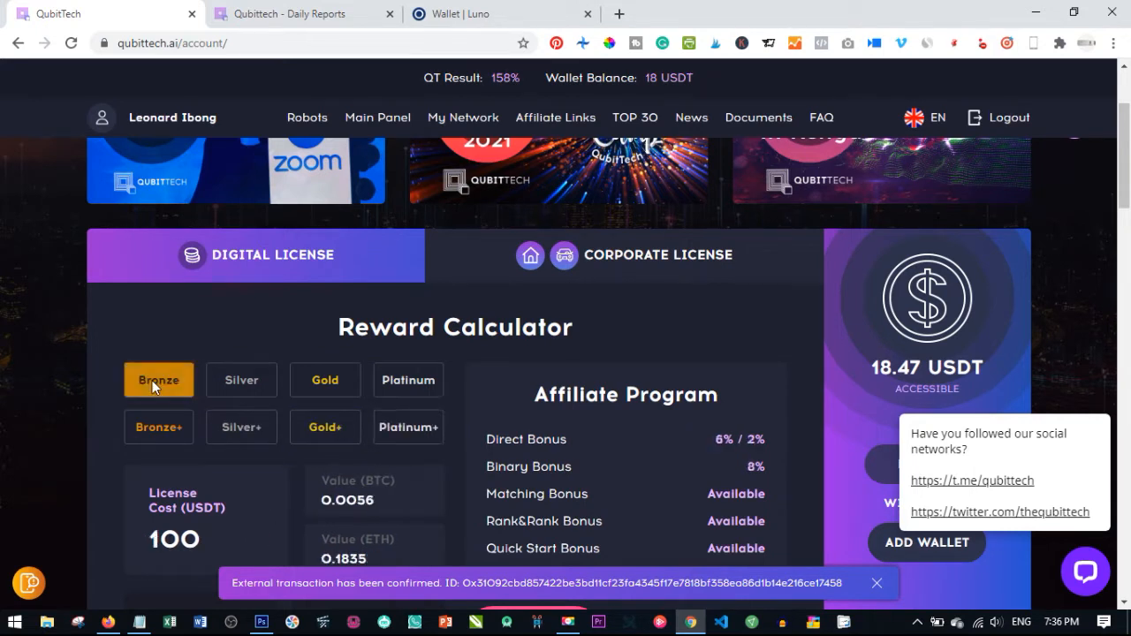
mouse_move(408, 426)
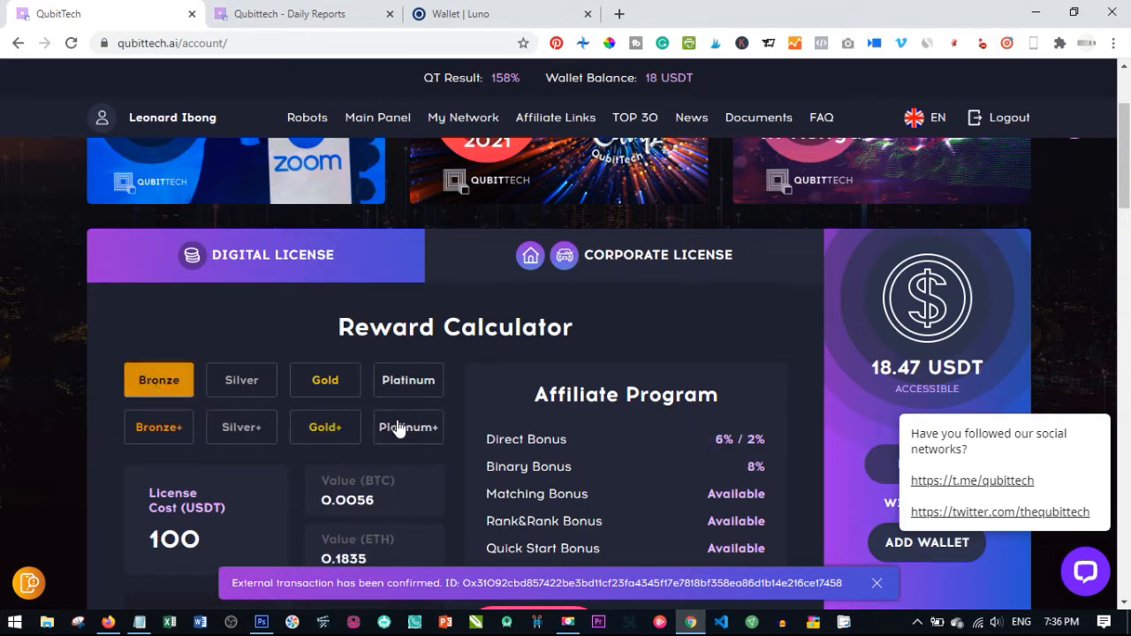
left_click(407, 427)
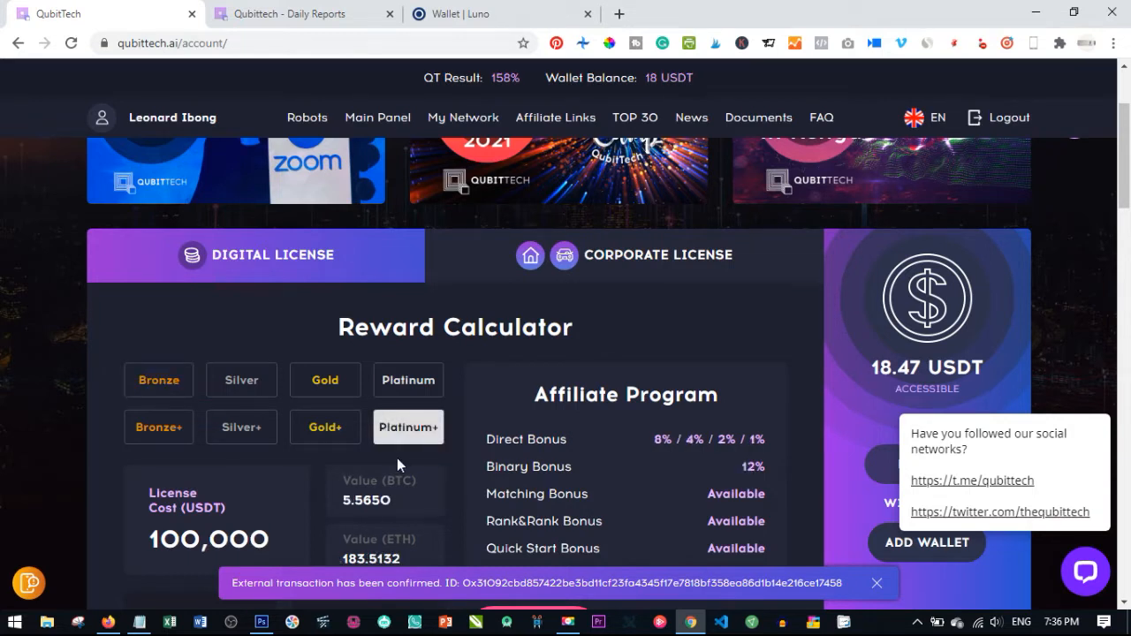
mouse_move(376, 431)
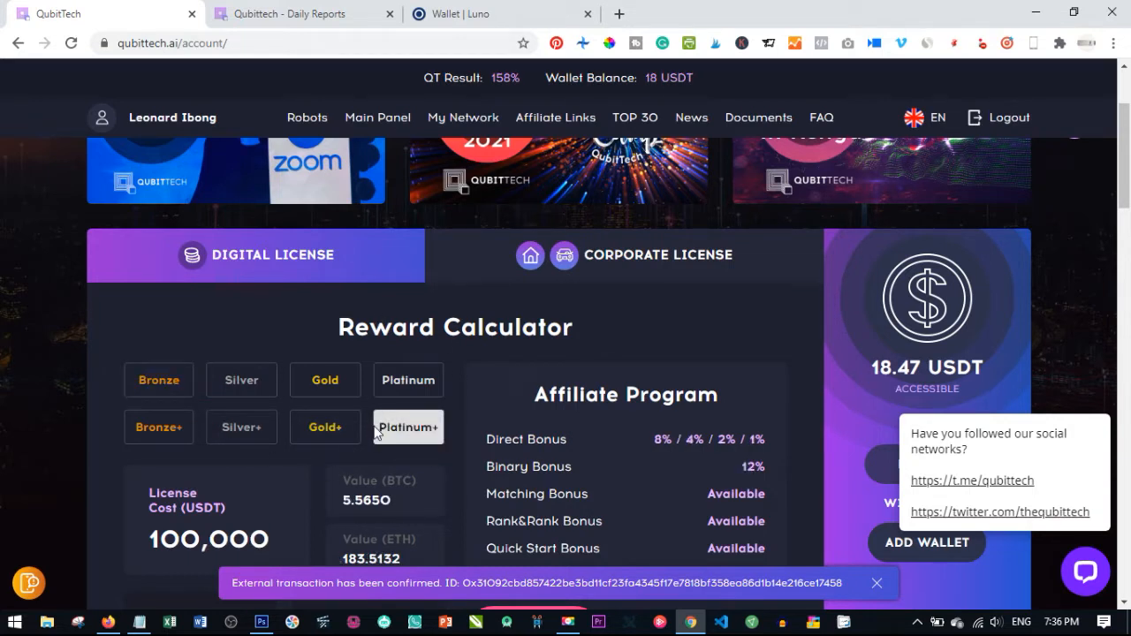
mouse_move(456, 364)
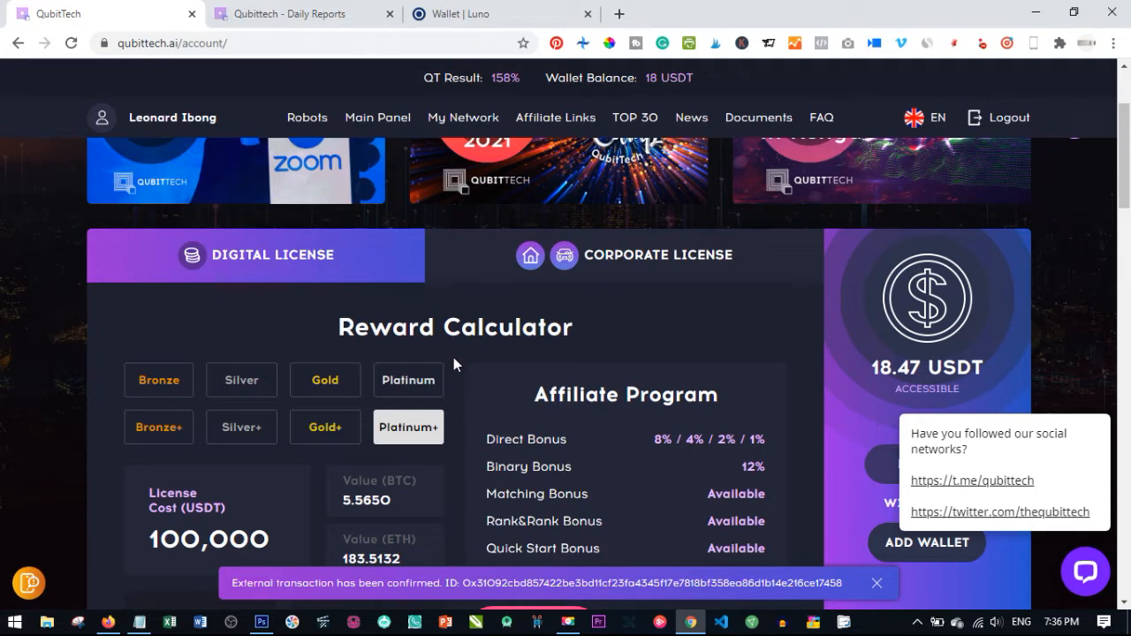
mouse_move(458, 395)
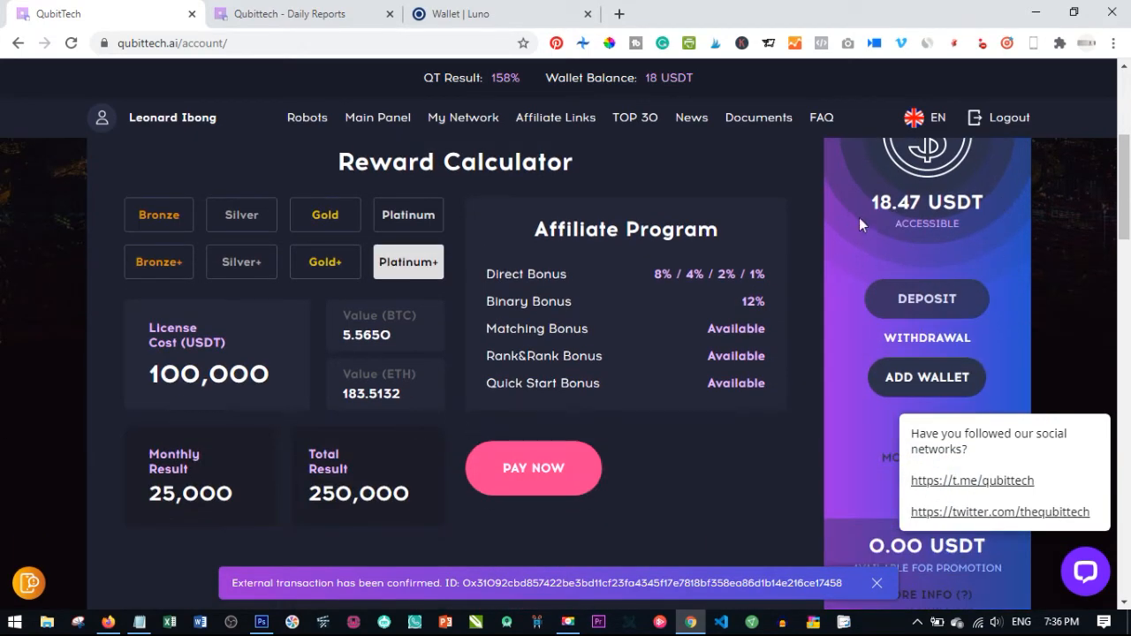
mouse_move(853, 226)
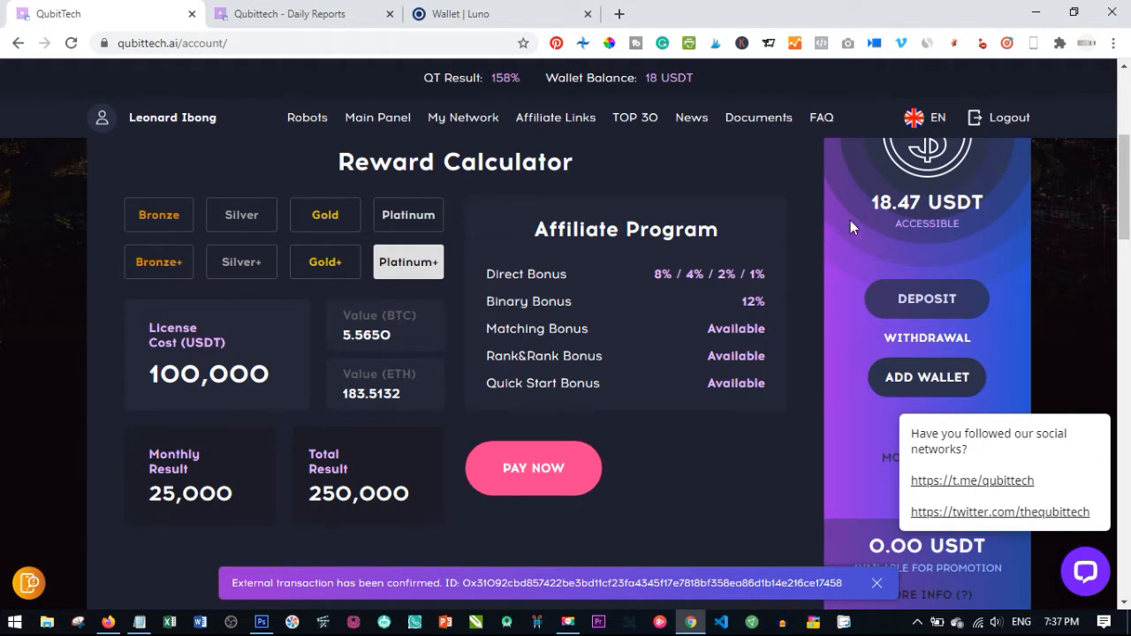
mouse_move(895, 210)
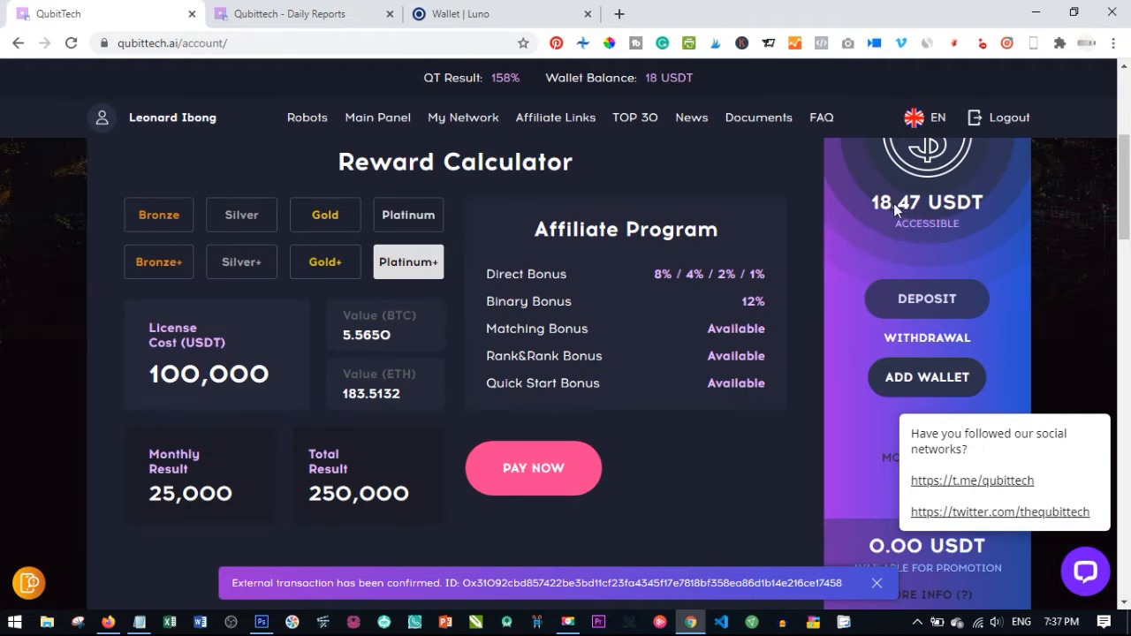
mouse_move(925, 239)
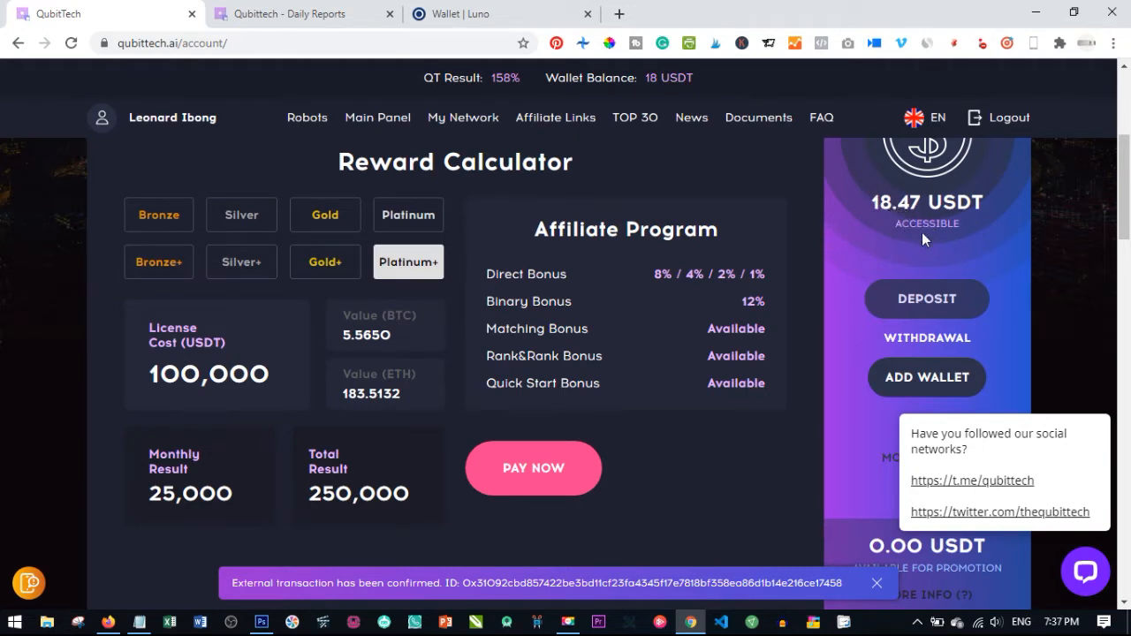
mouse_move(910, 205)
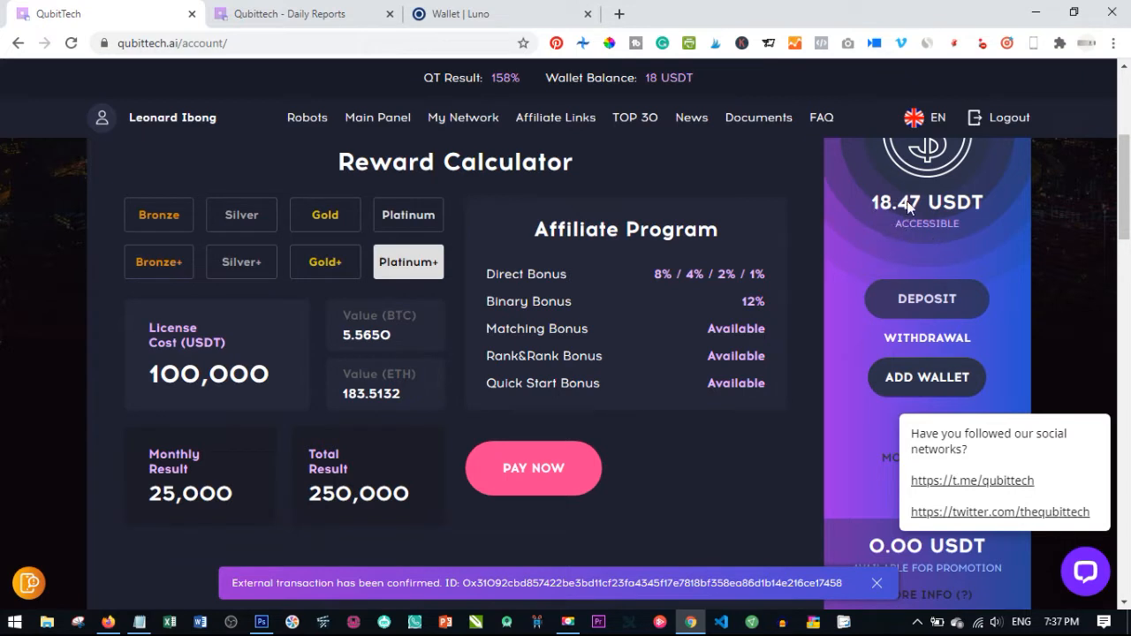
mouse_move(919, 248)
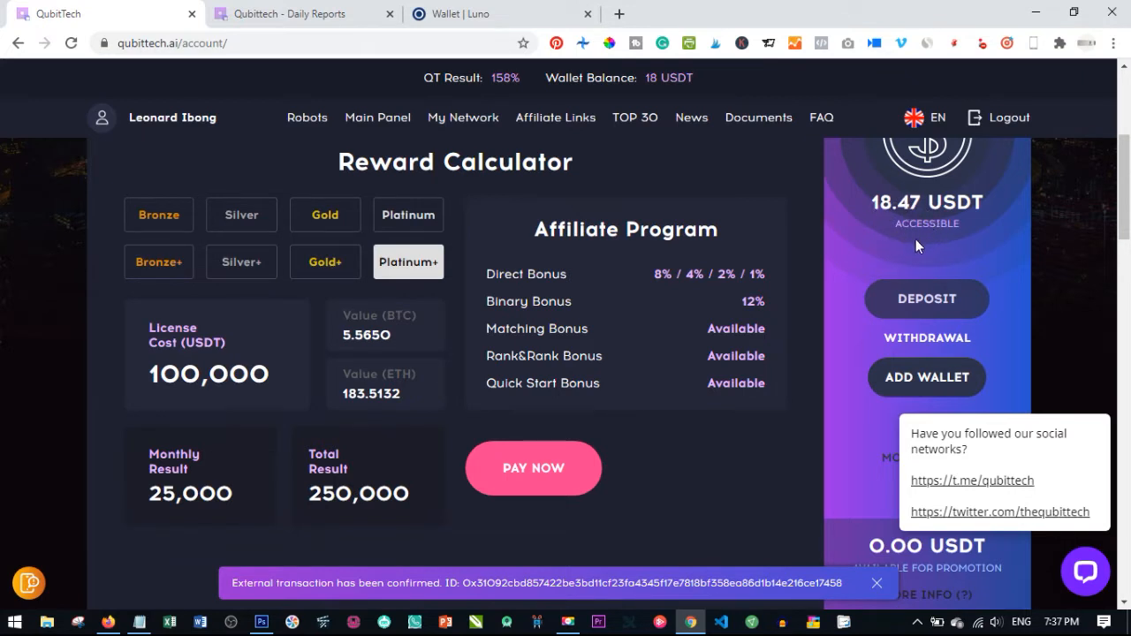
mouse_move(906, 230)
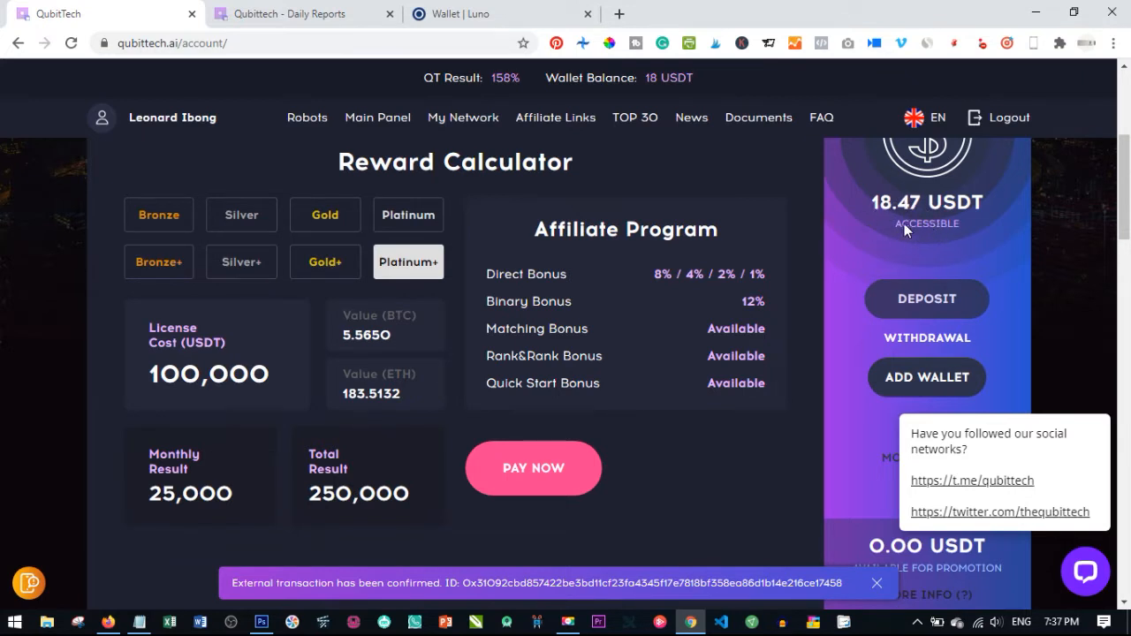
mouse_move(942, 194)
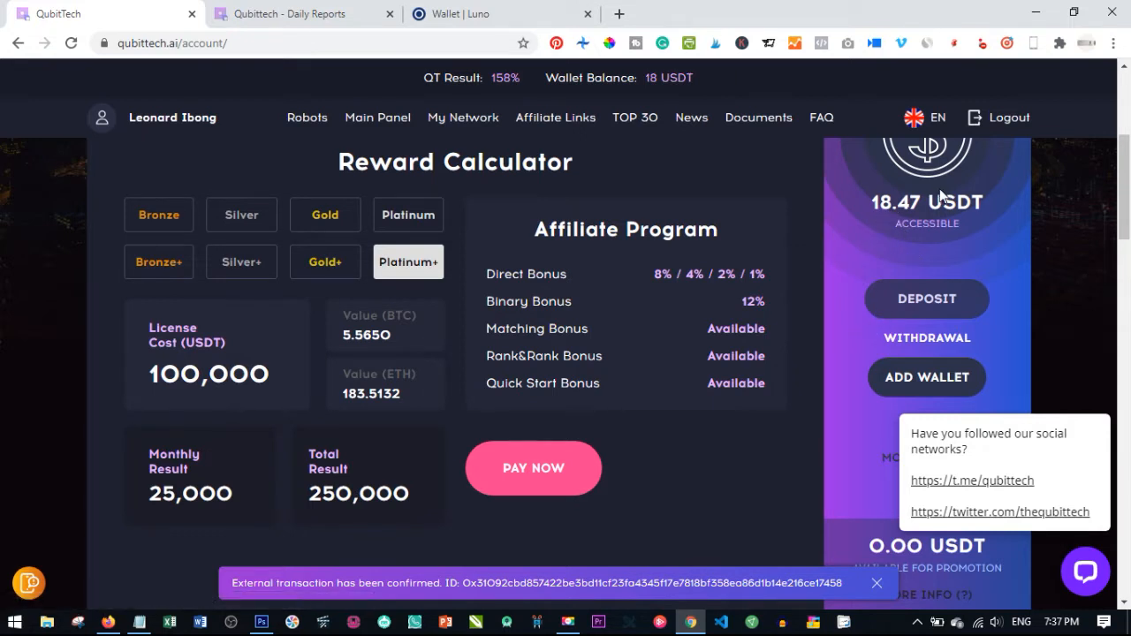
mouse_move(870, 376)
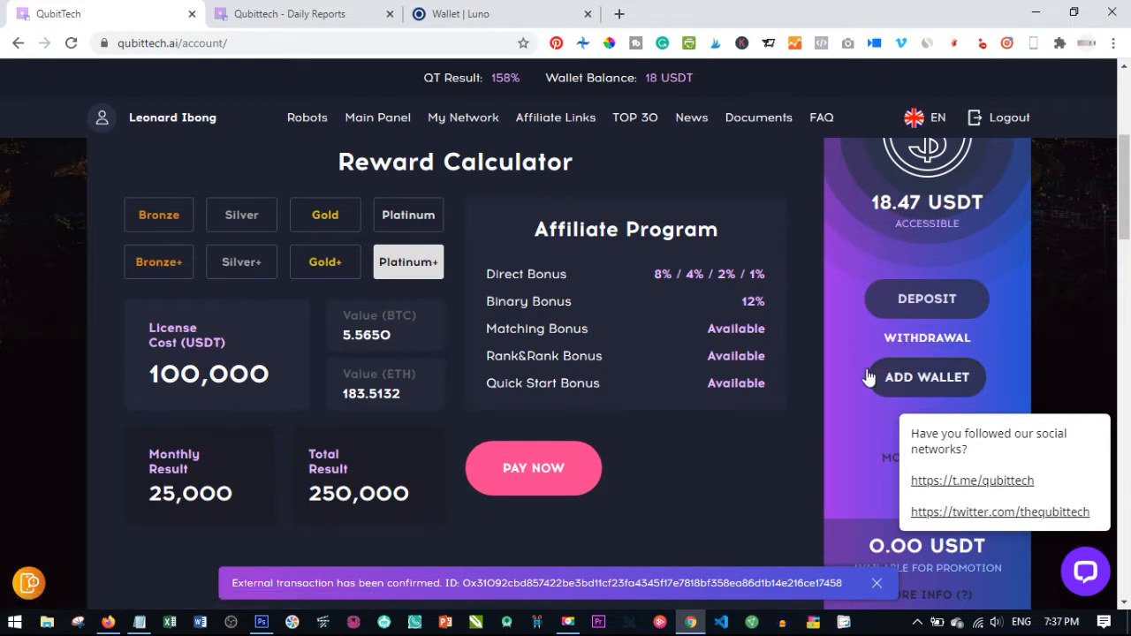
mouse_move(906, 385)
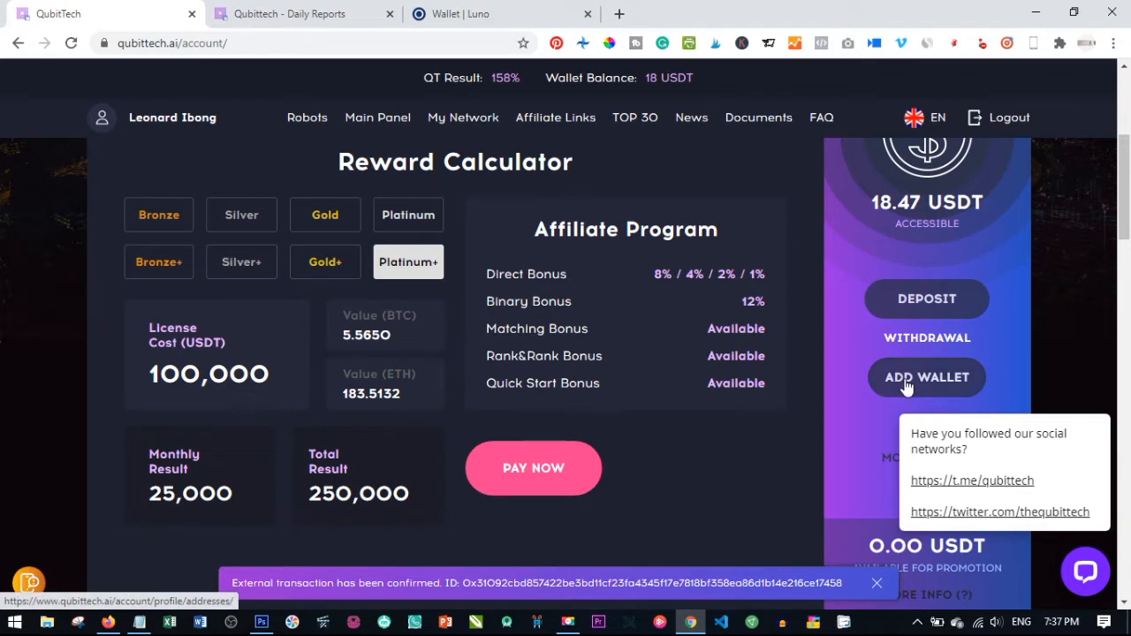
mouse_move(890, 407)
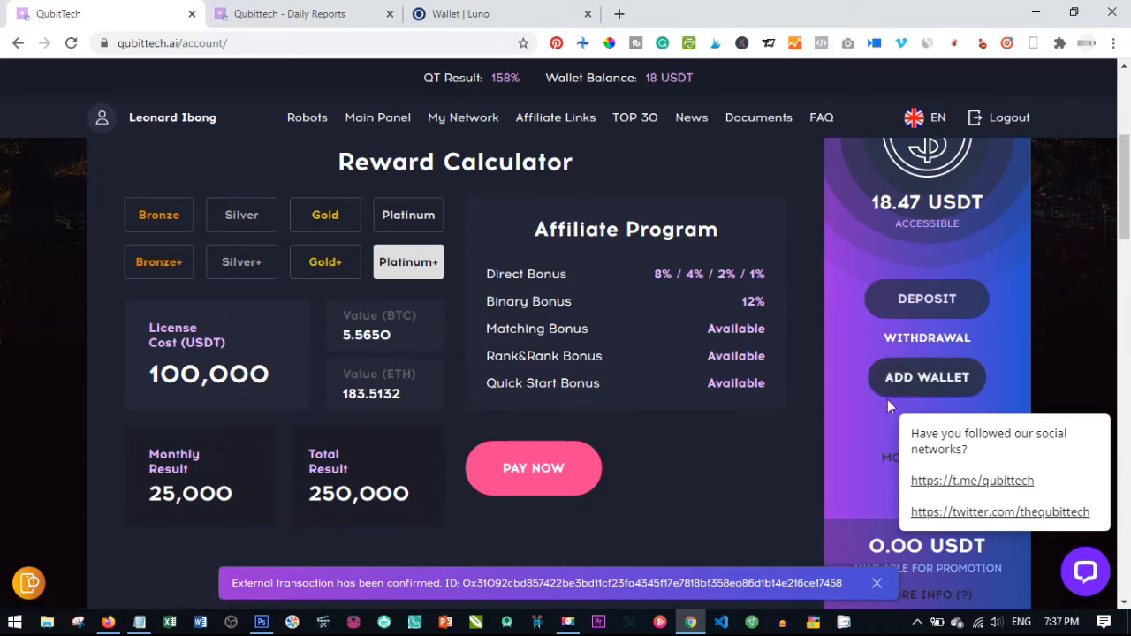
mouse_move(888, 413)
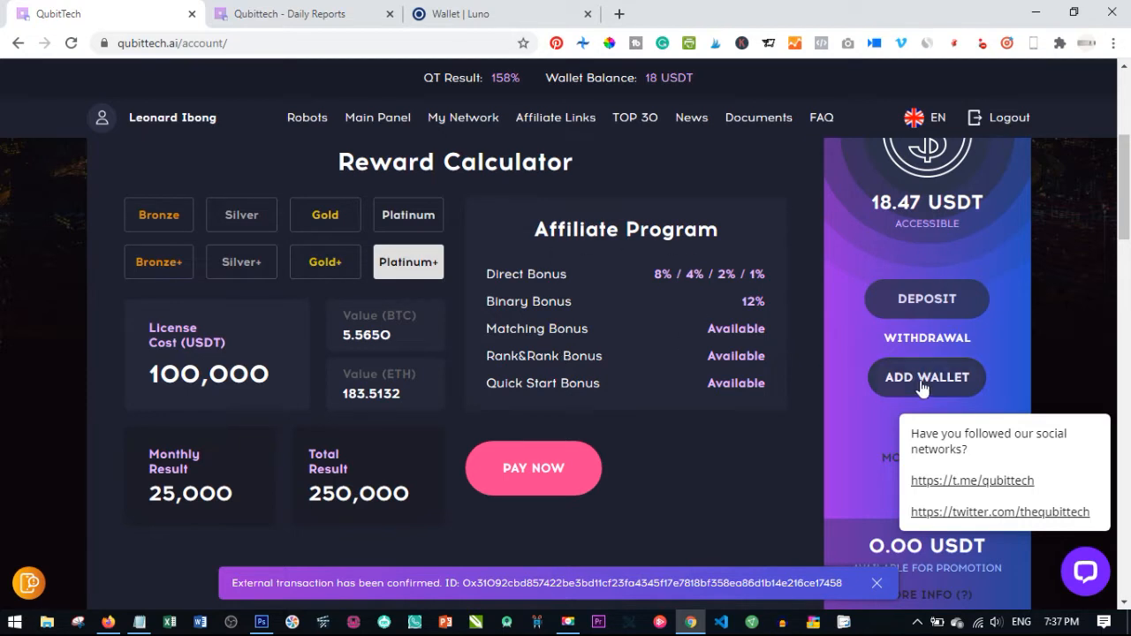
- Start a new wallet and choose BTC as its currency
left_click(926, 378)
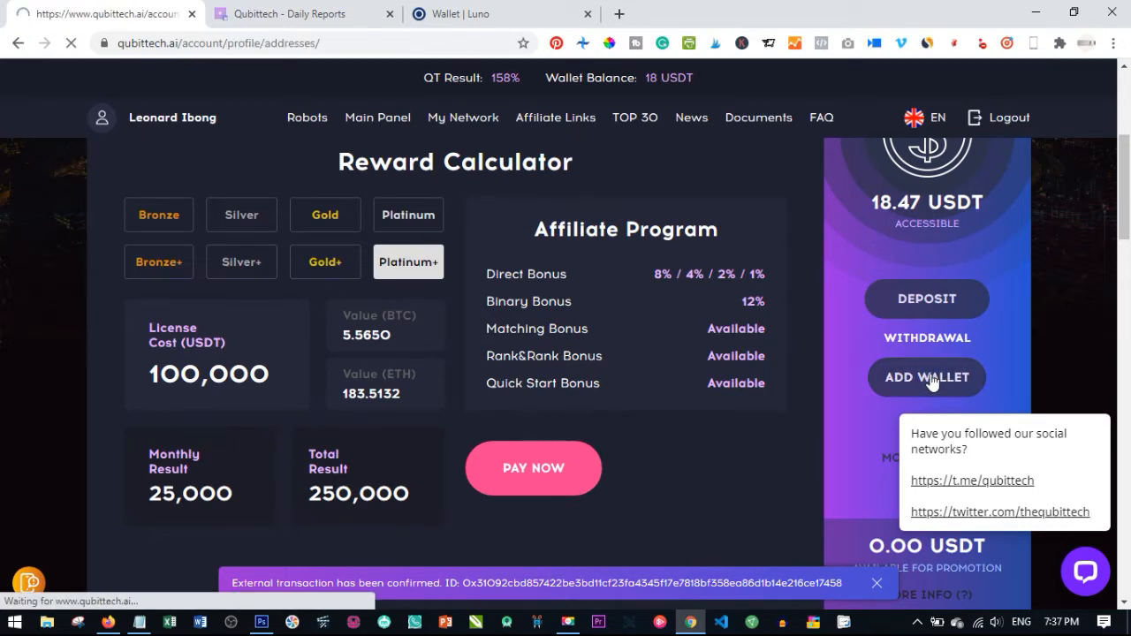
left_click(926, 377)
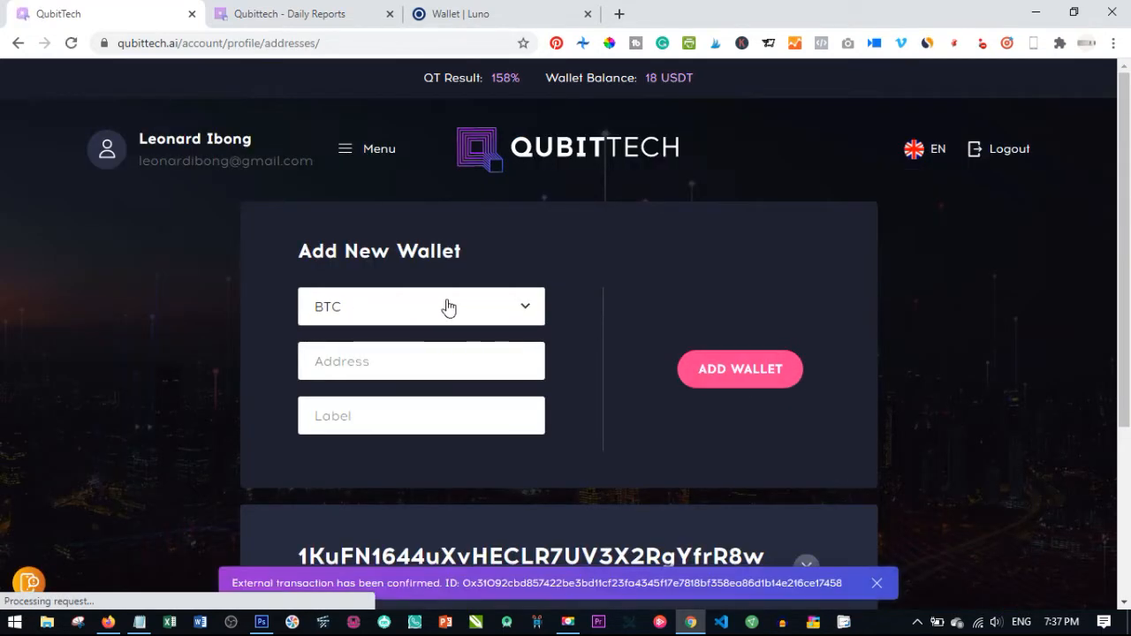
left_click(421, 307)
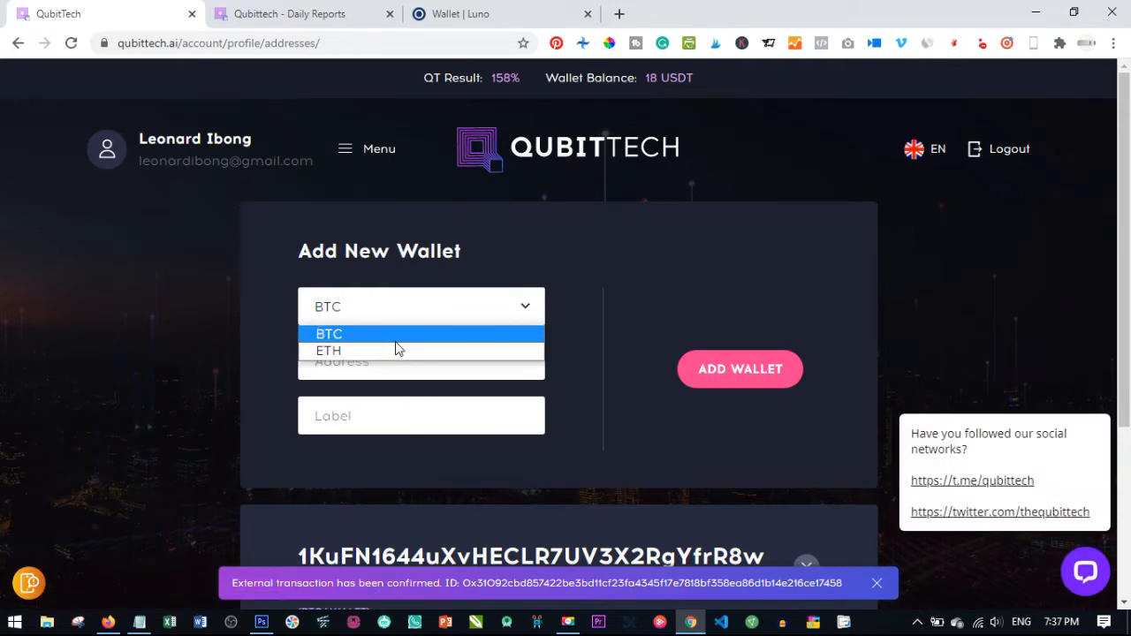
mouse_move(328, 350)
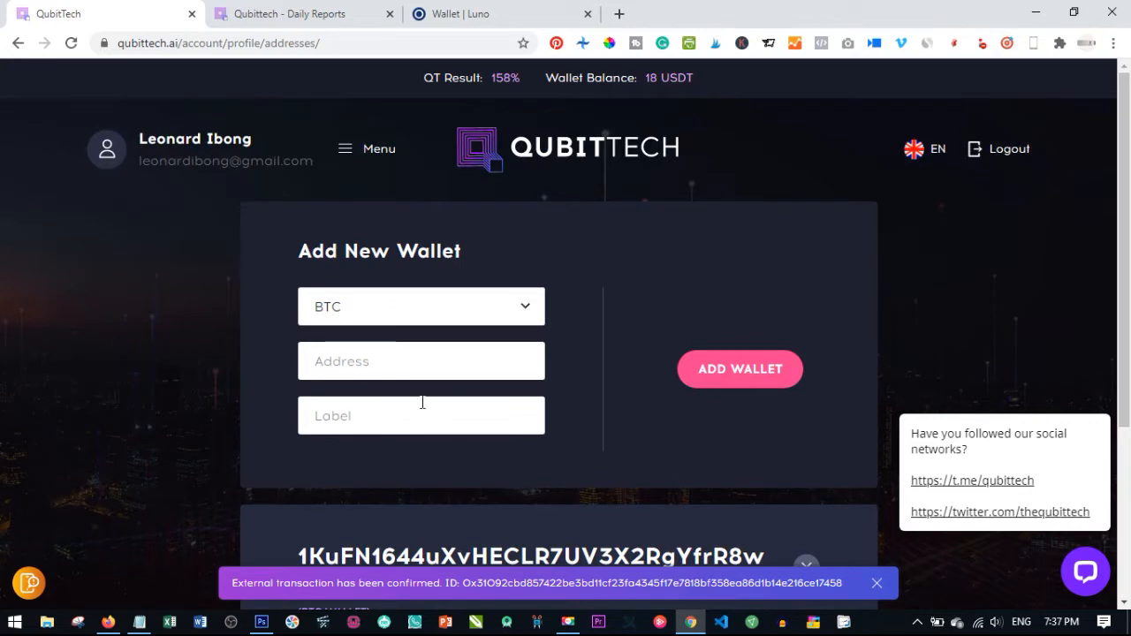
mouse_move(367, 444)
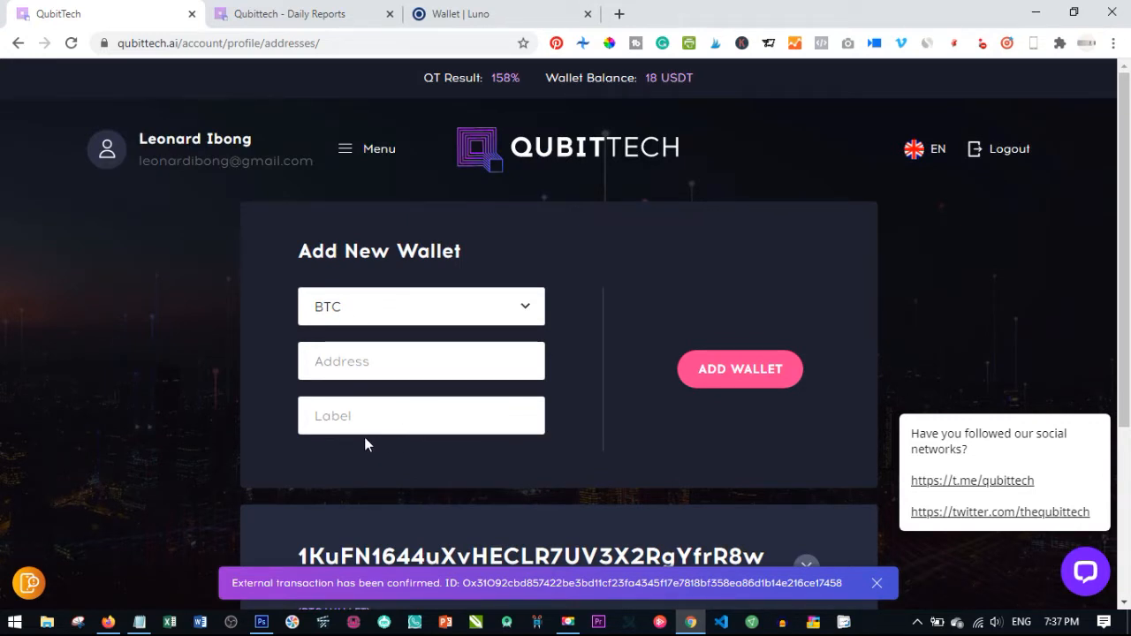
mouse_move(362, 442)
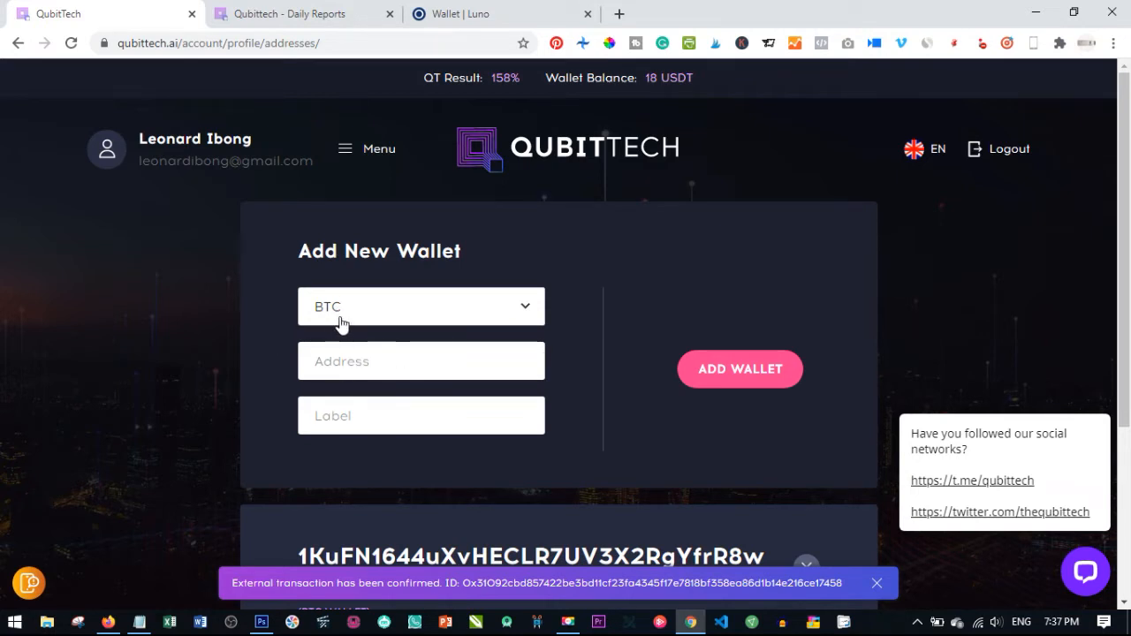
mouse_move(353, 329)
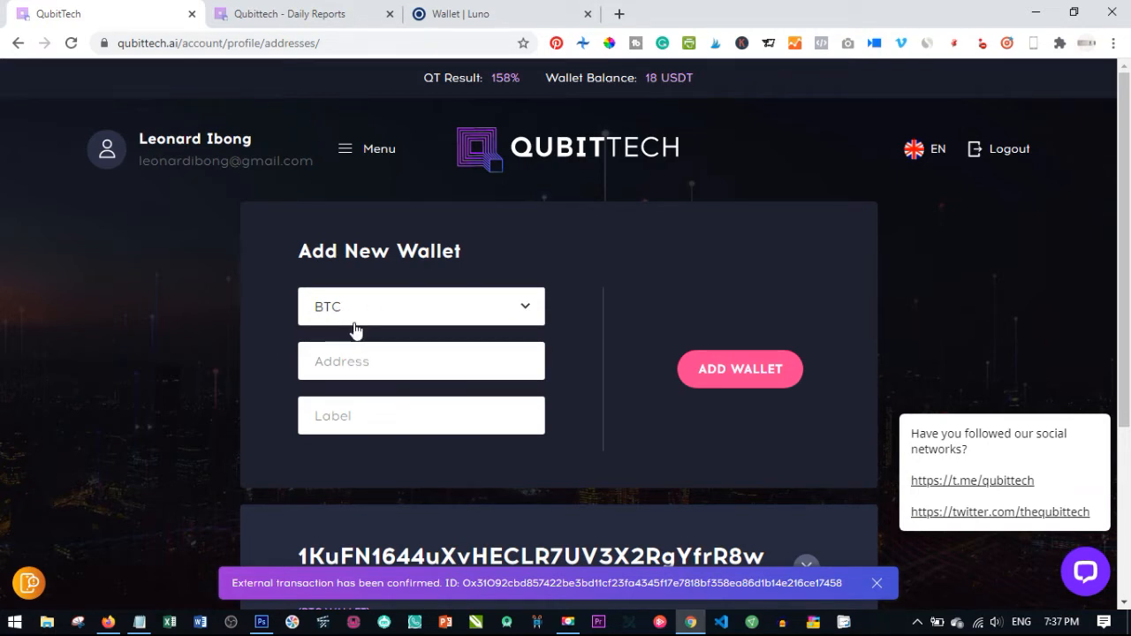
mouse_move(442, 127)
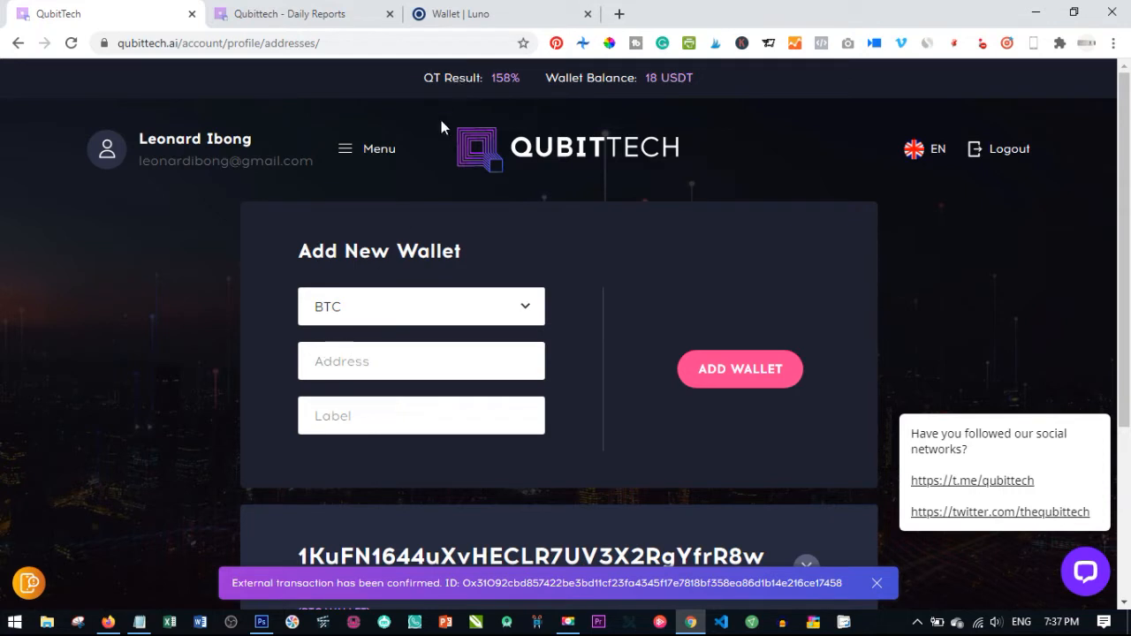
mouse_move(422, 320)
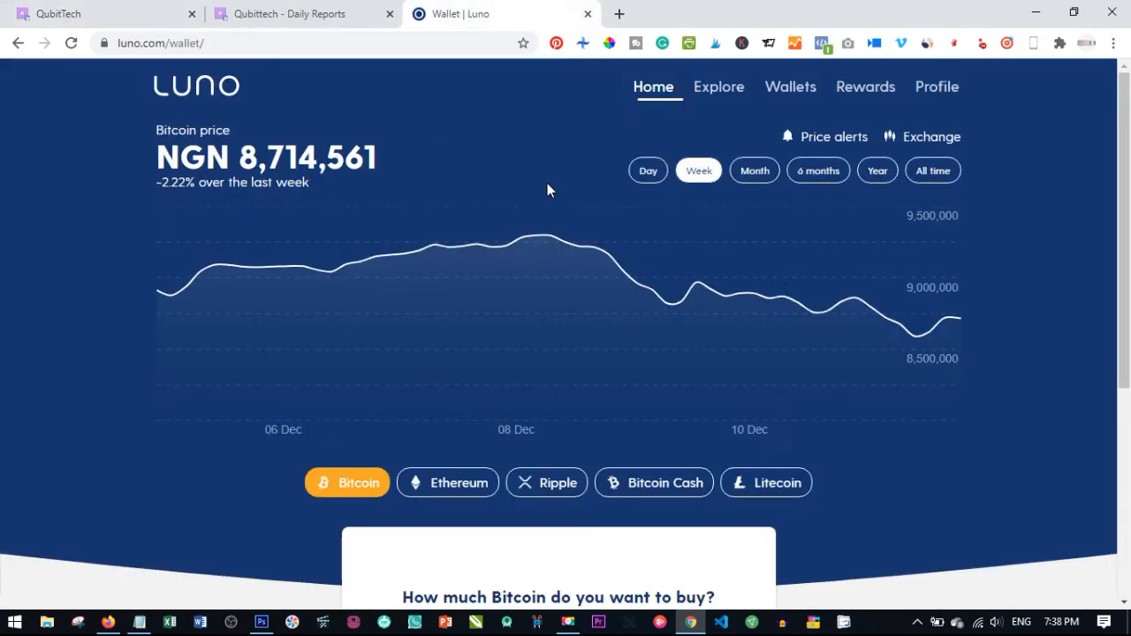
mouse_move(639, 97)
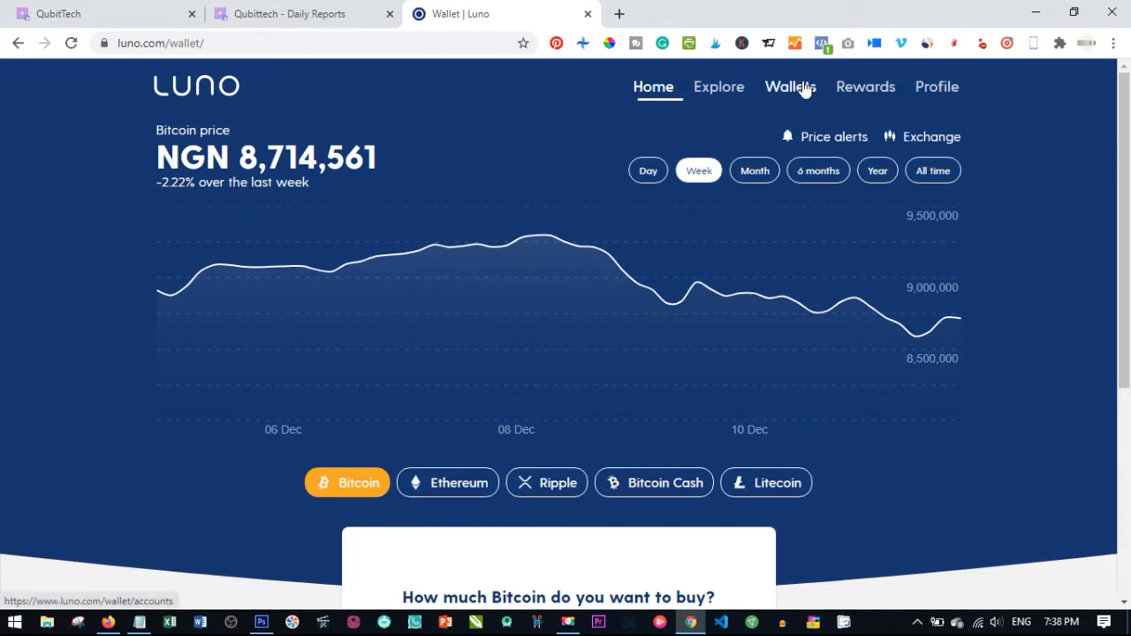
- Copy Luno's BTC receive address to the clipboard and go back to QubitTech
left_click(790, 86)
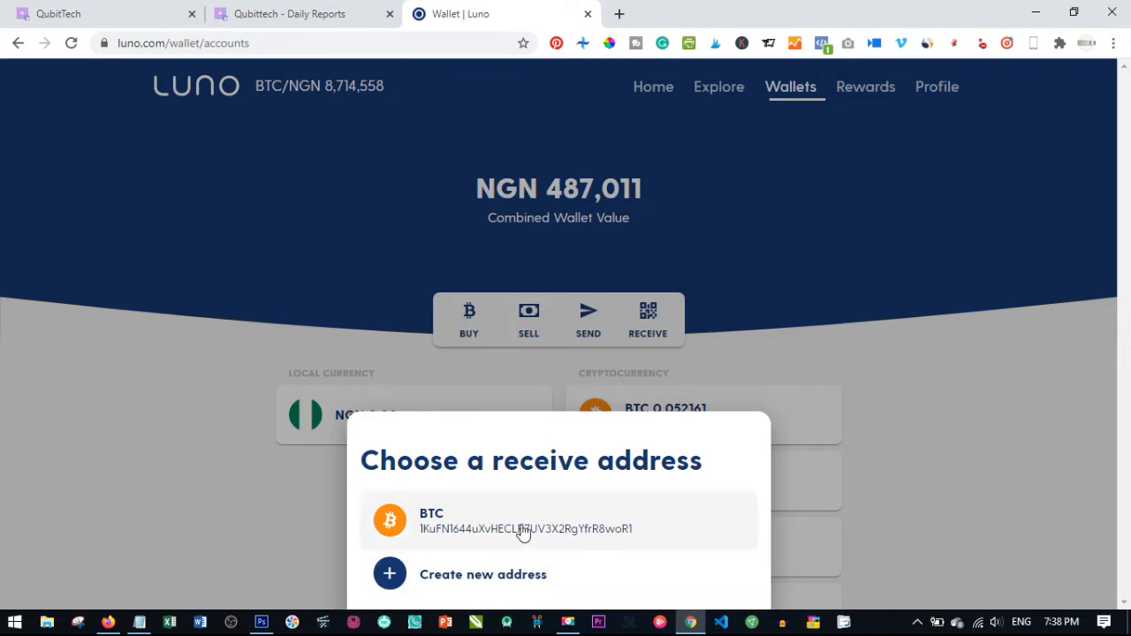
left_click(524, 522)
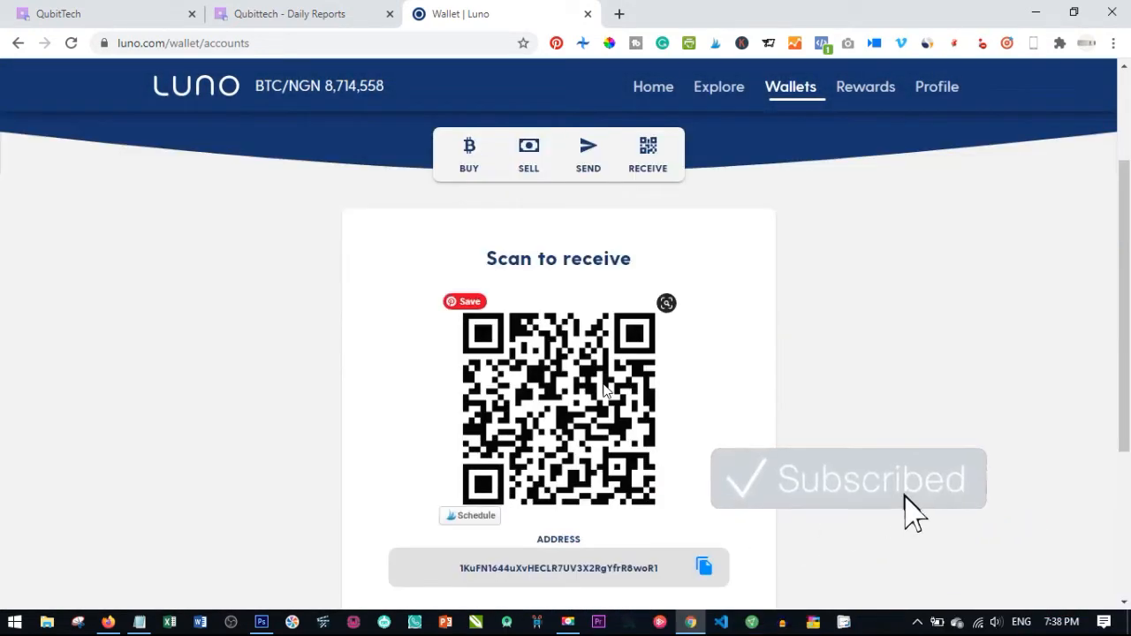
scroll("down", 3)
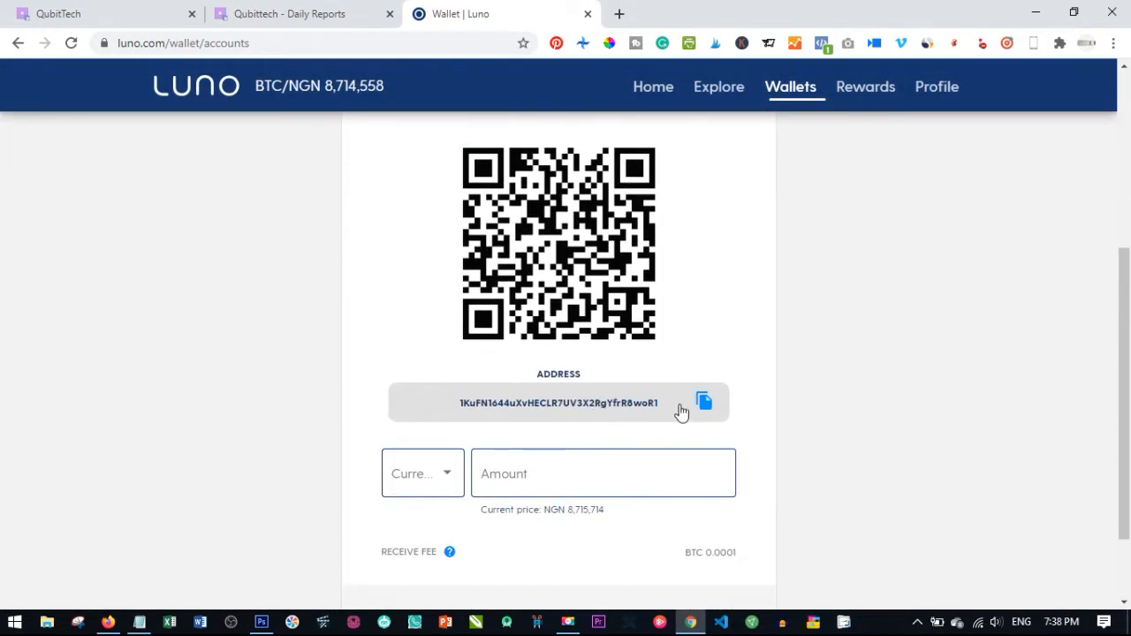
mouse_move(682, 403)
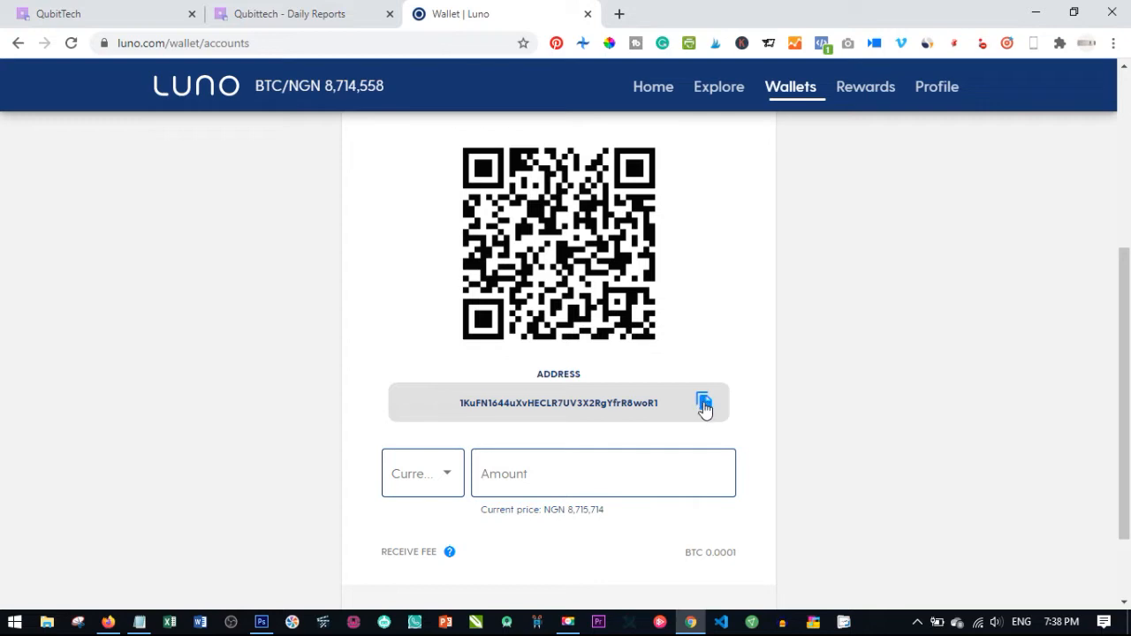
left_click(703, 403)
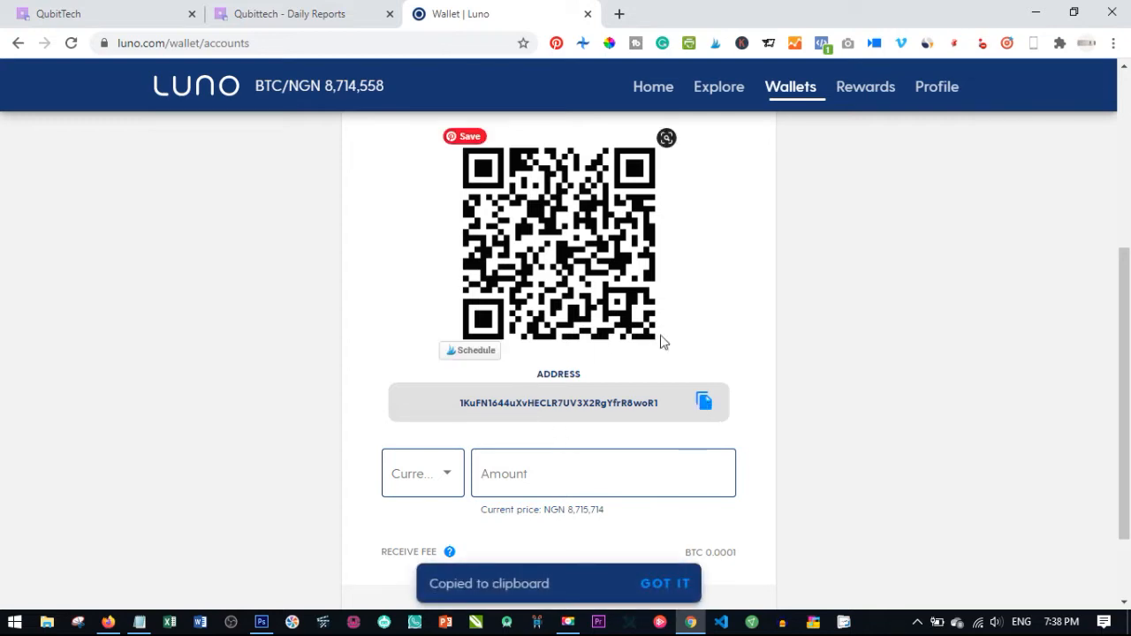
left_click(105, 13)
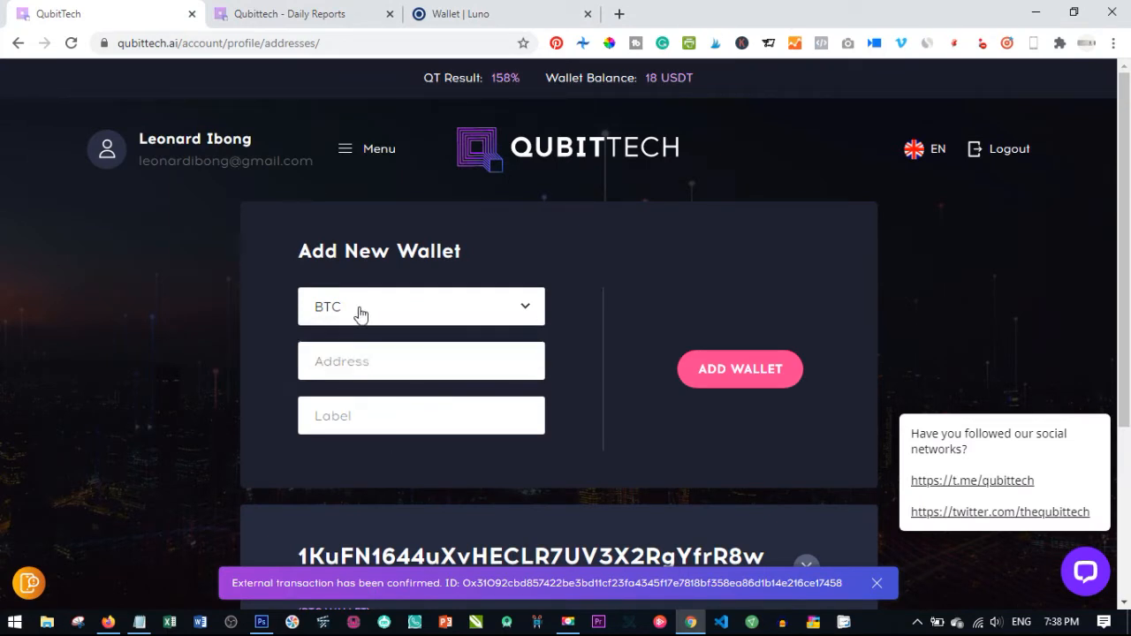
left_click(421, 306)
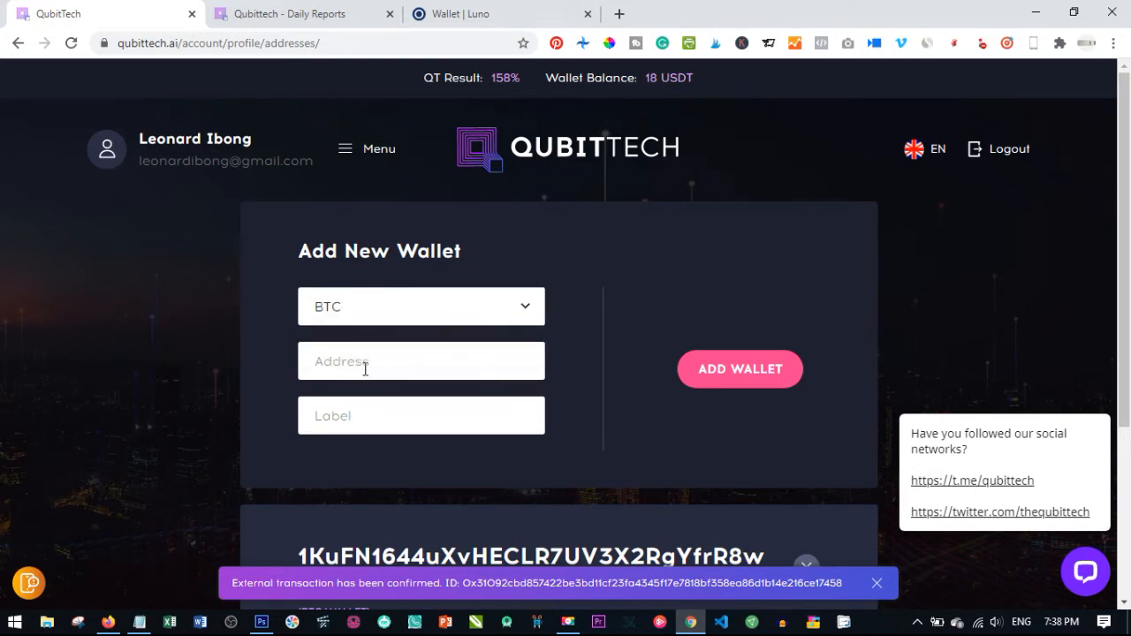
left_click(739, 368)
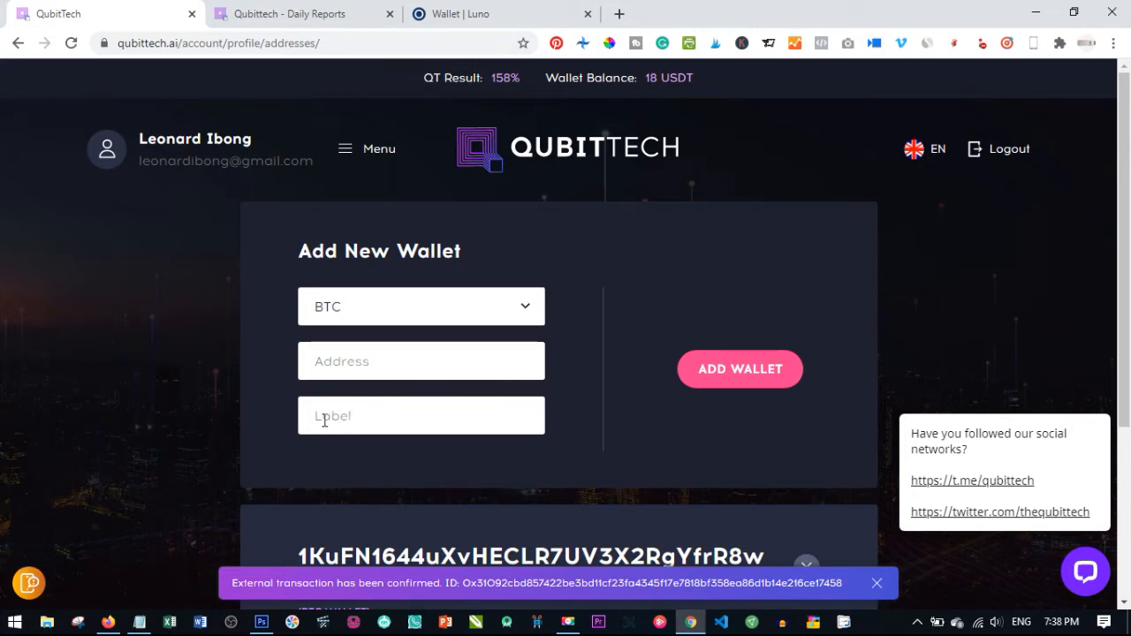
left_click(739, 368)
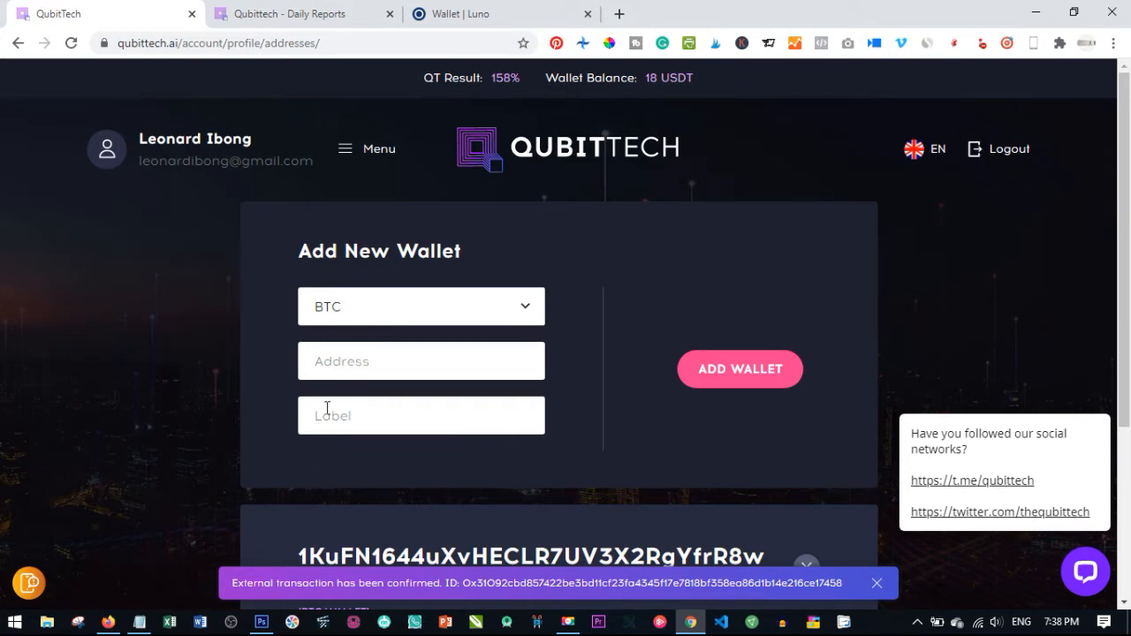
left_click(739, 369)
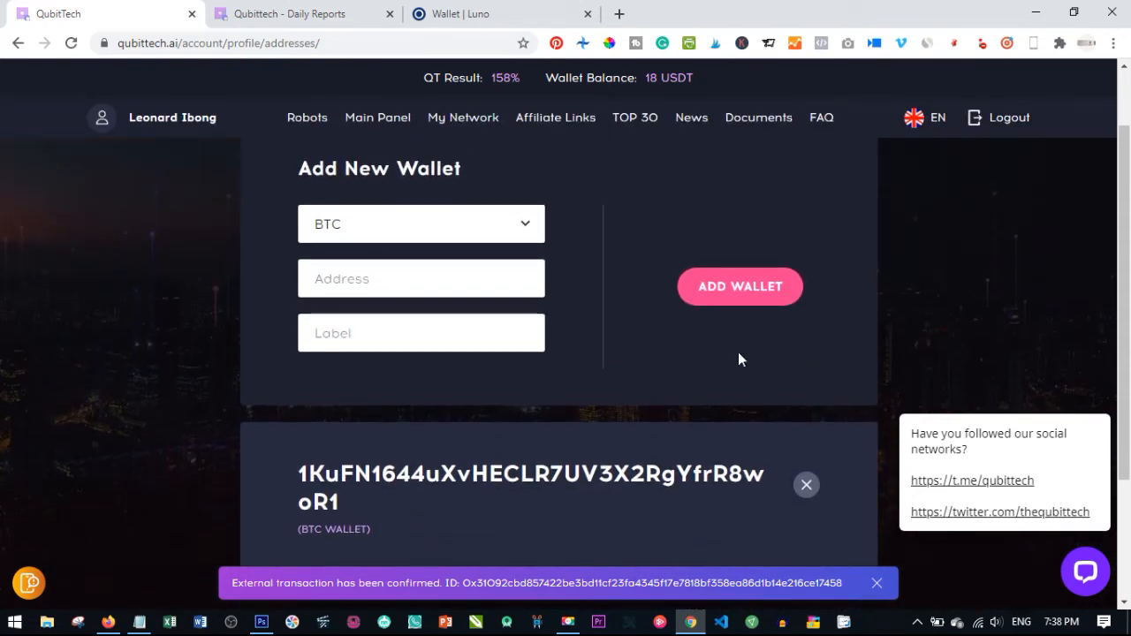
mouse_move(716, 340)
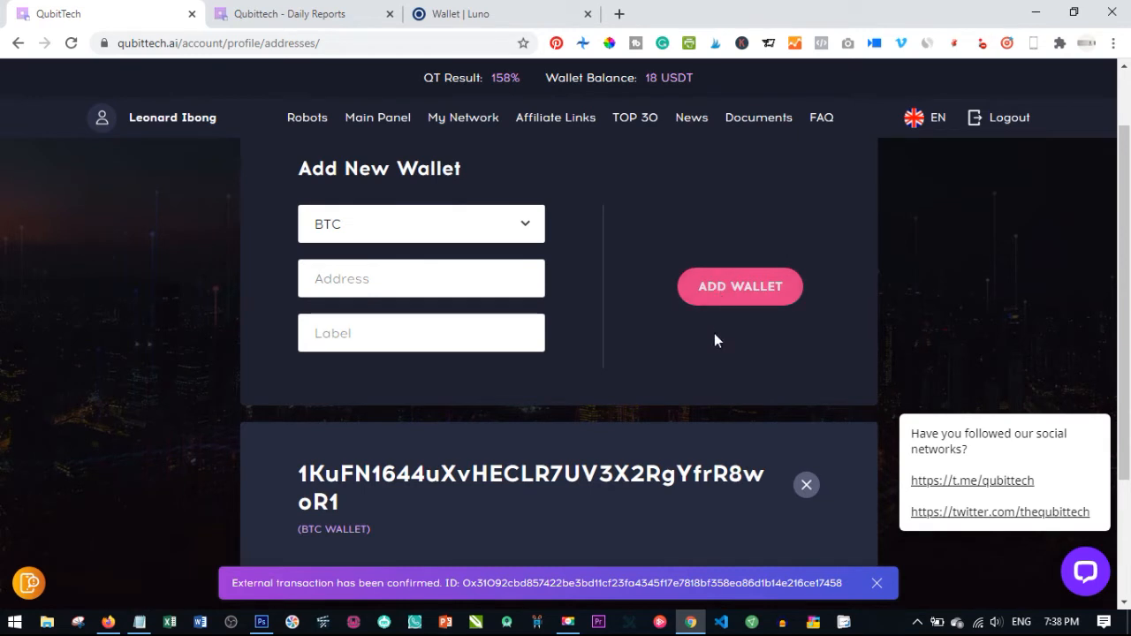
mouse_move(745, 307)
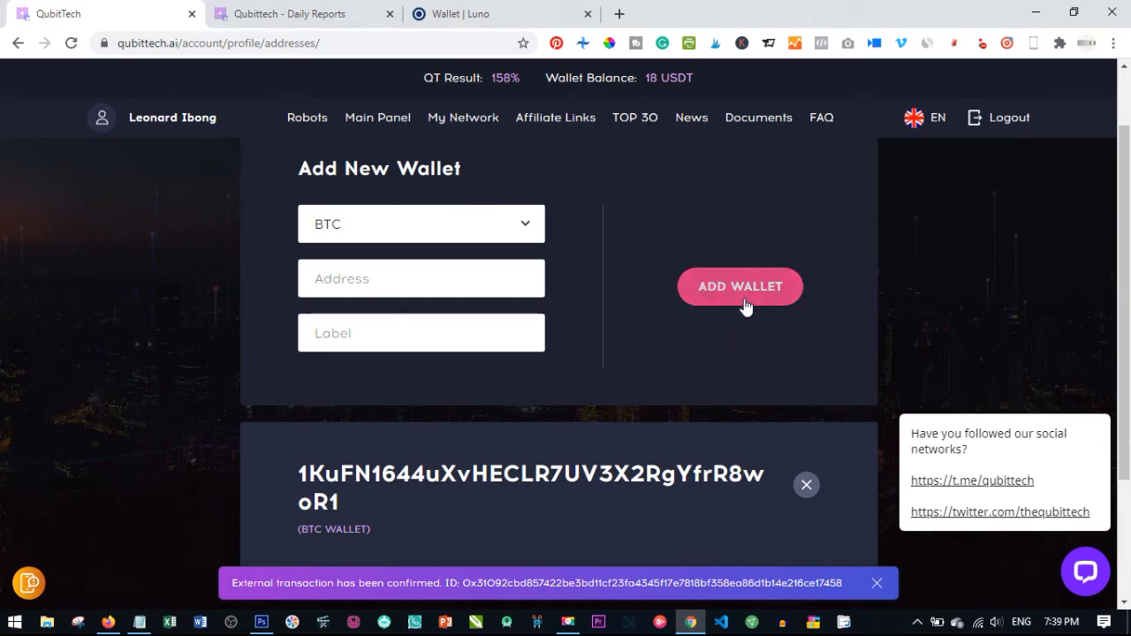
mouse_move(344, 174)
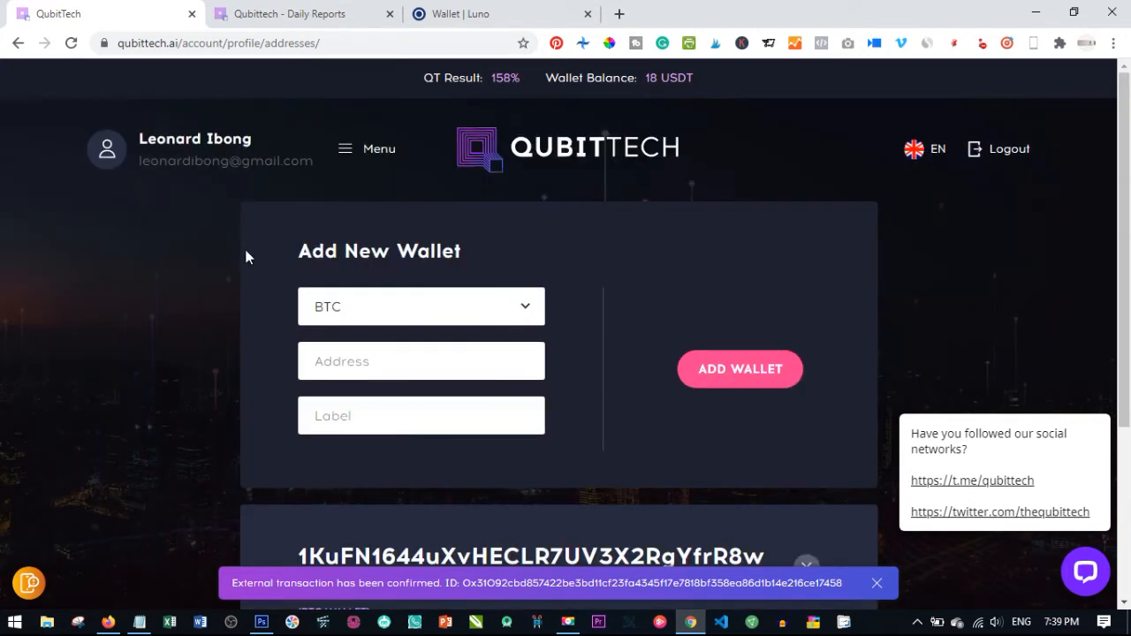
mouse_move(767, 349)
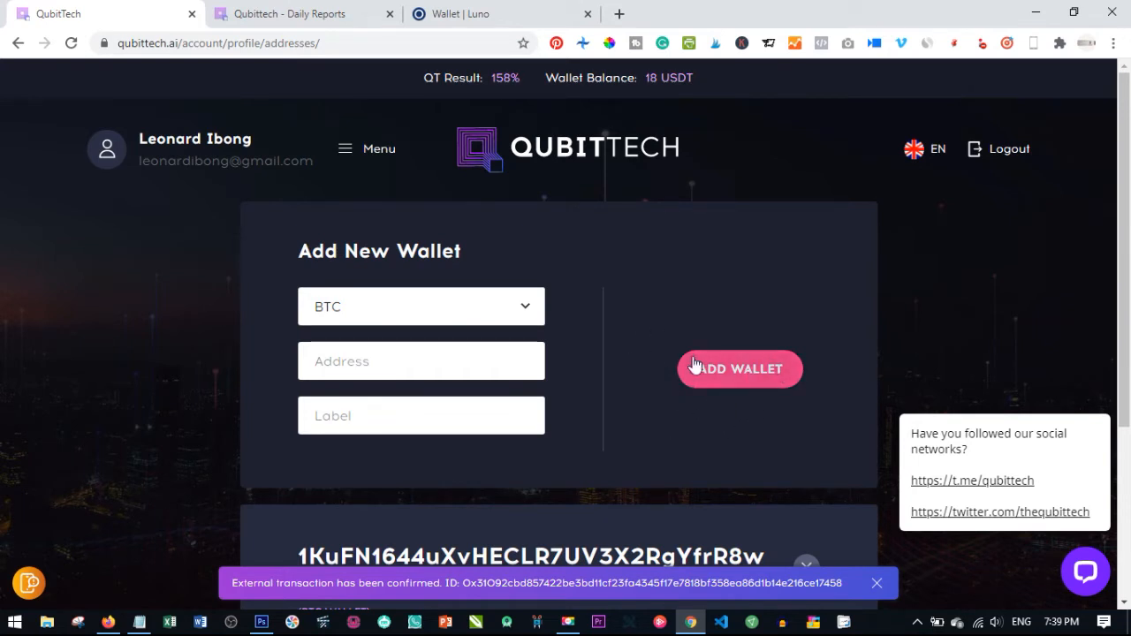
mouse_move(742, 403)
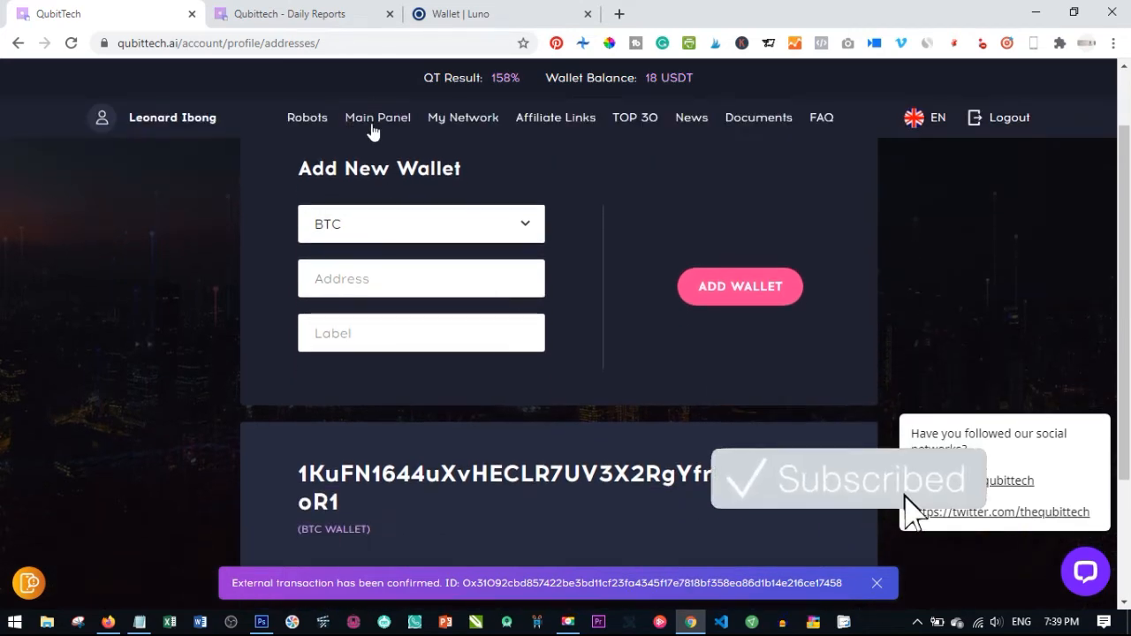
- Return to the Main Panel and scroll to the 18.47 USDT accessible balance
left_click(378, 116)
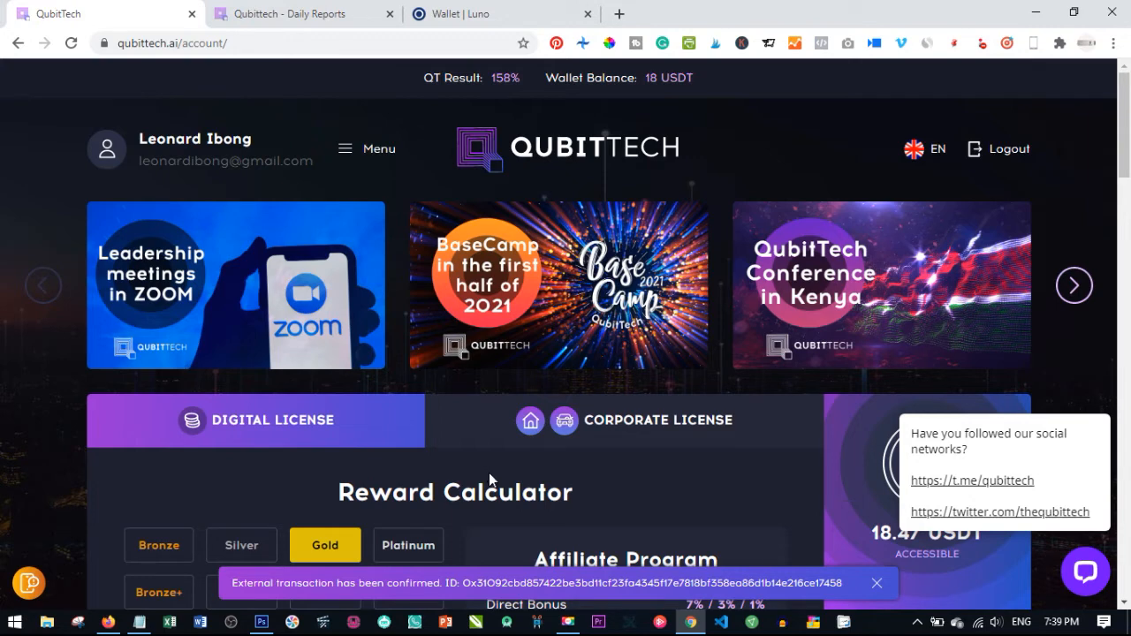
mouse_move(477, 483)
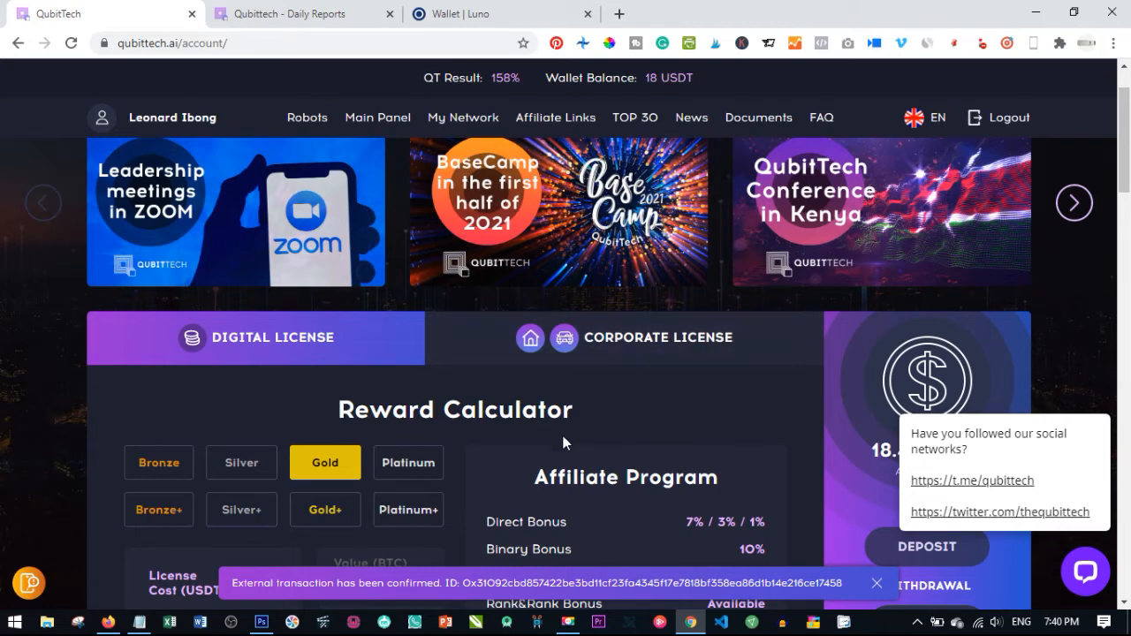
mouse_move(1123, 403)
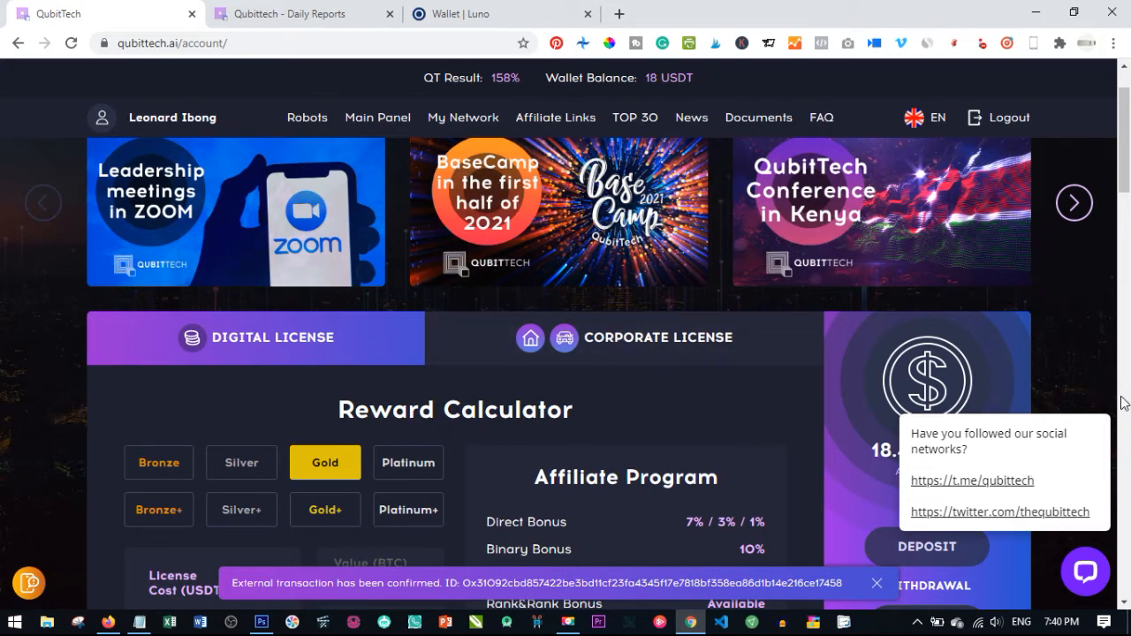
mouse_move(861, 467)
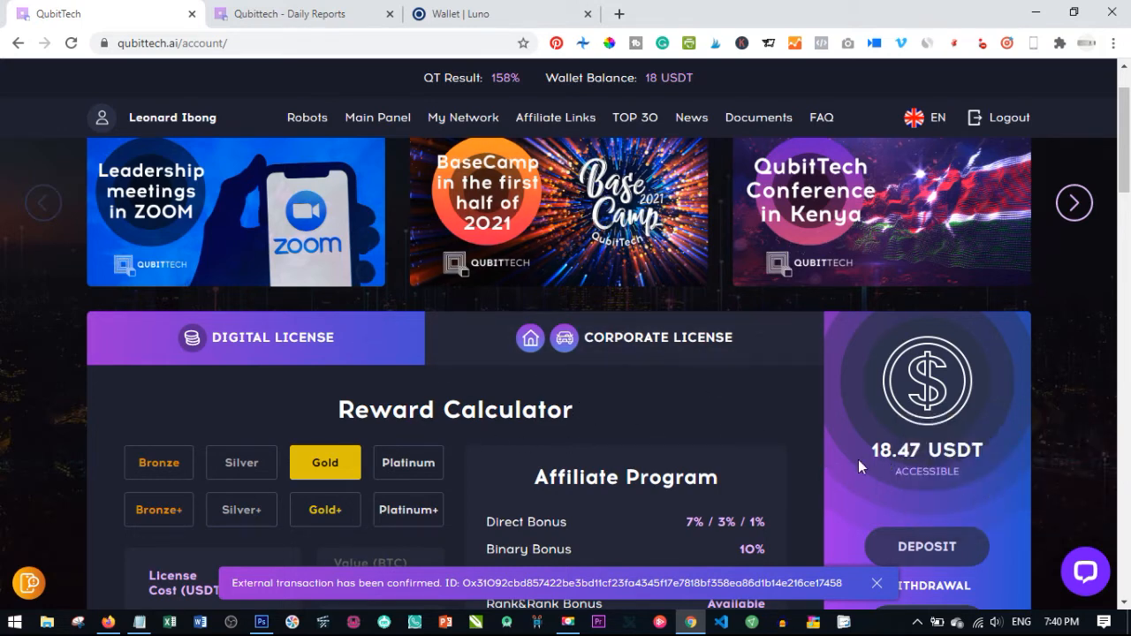
scroll("down", 3)
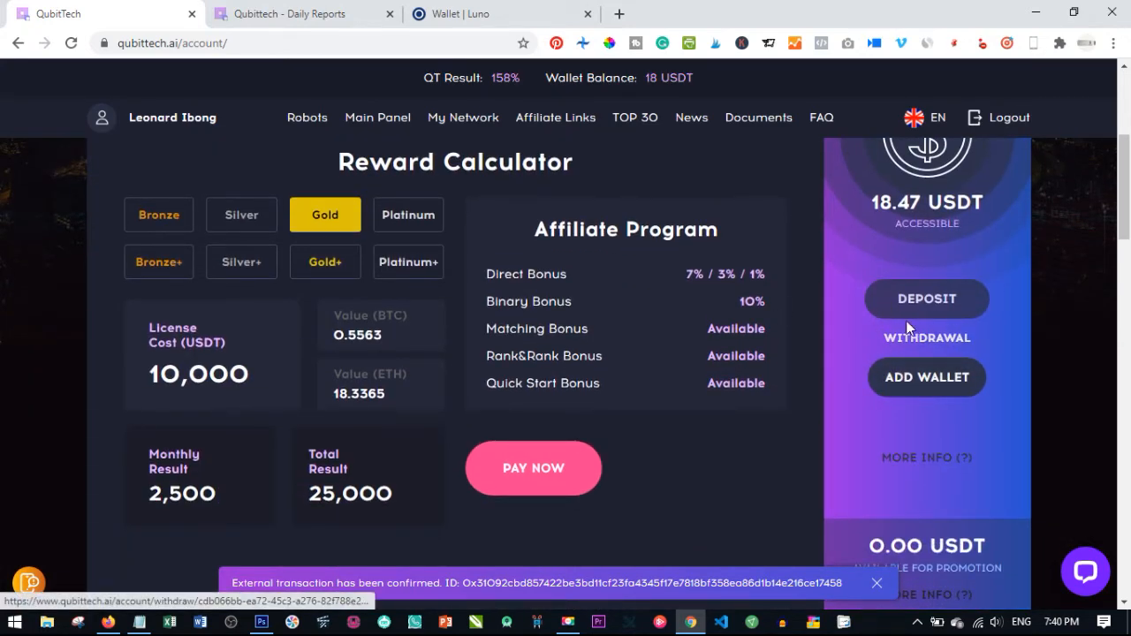
mouse_move(835, 373)
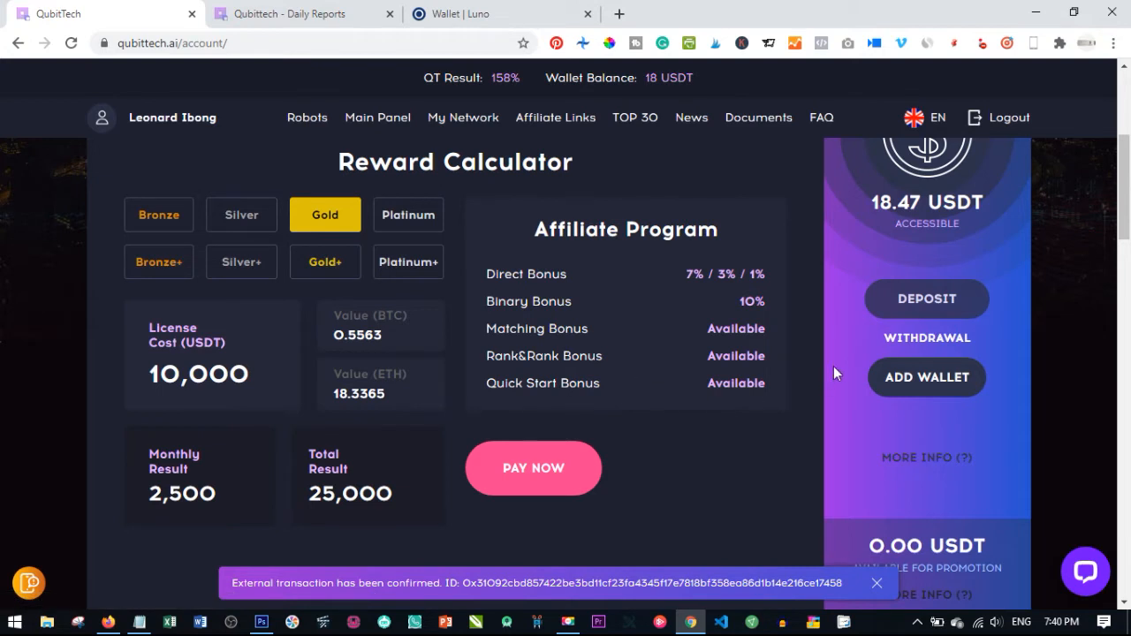
mouse_move(926, 338)
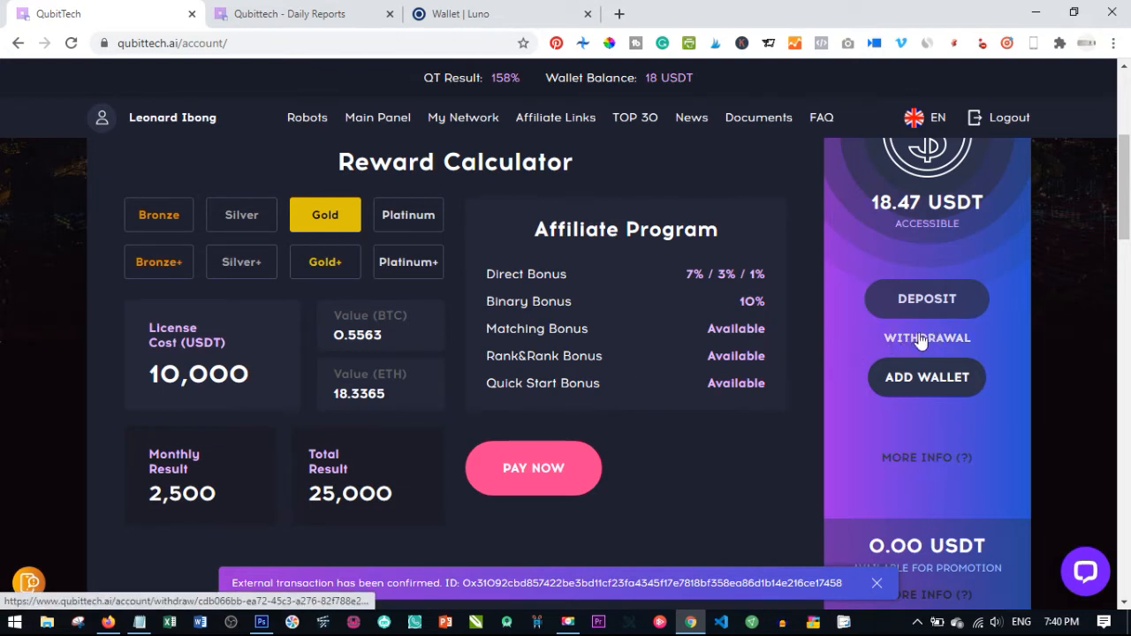
- Withdraw the full 18.47 USDT to the saved Luno BTC wallet address
left_click(926, 337)
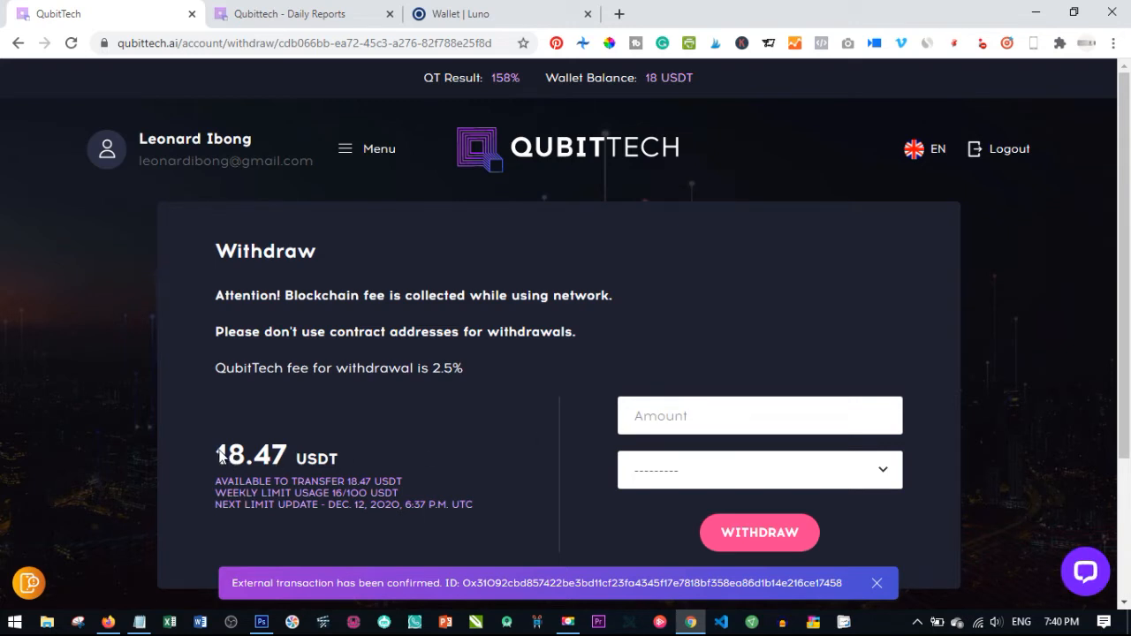
double_click(251, 454)
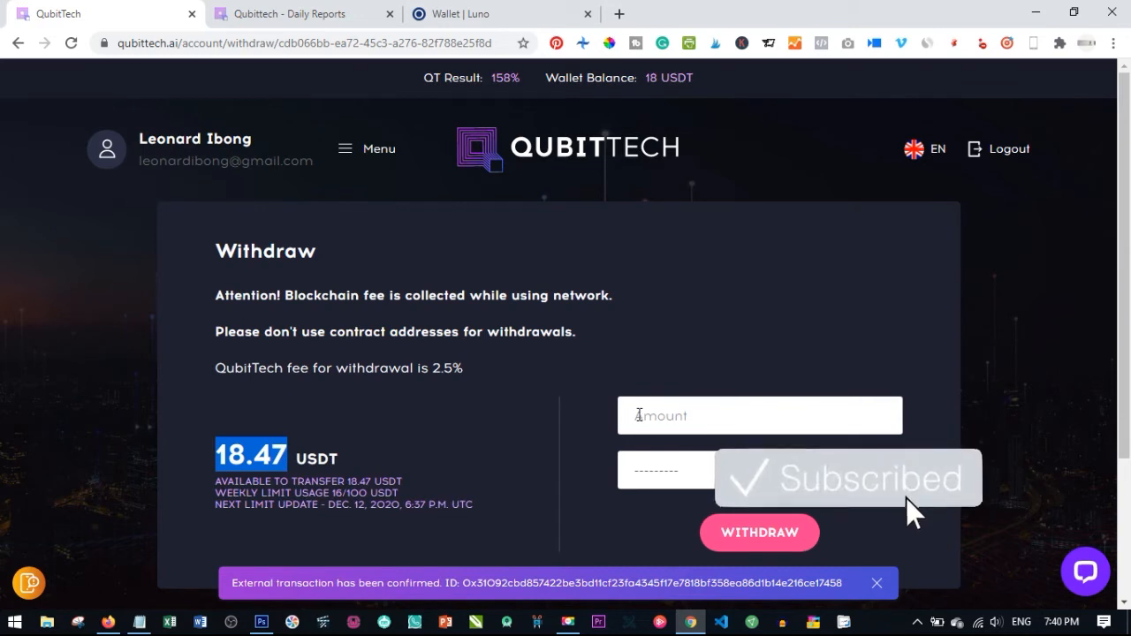
left_click(759, 532)
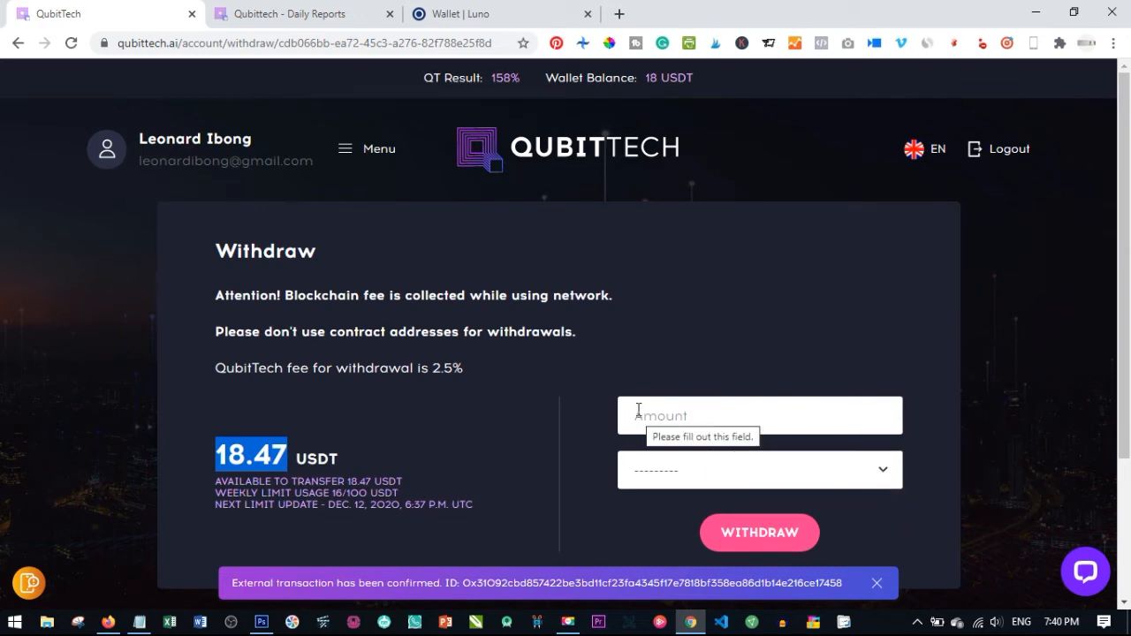
type("18.47")
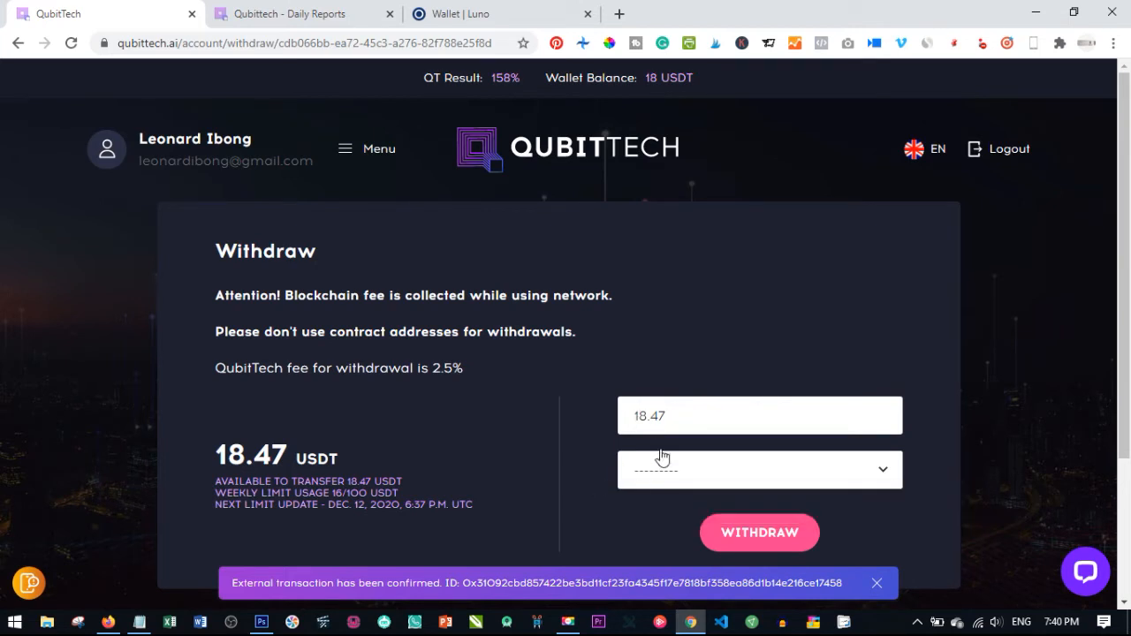
mouse_move(689, 476)
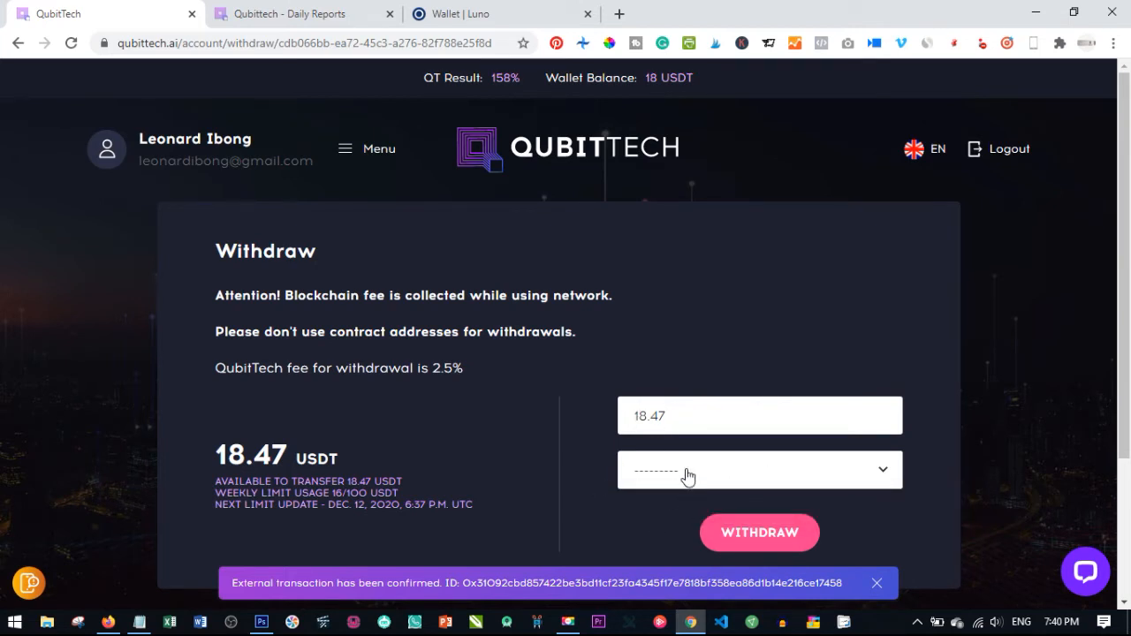
left_click(758, 469)
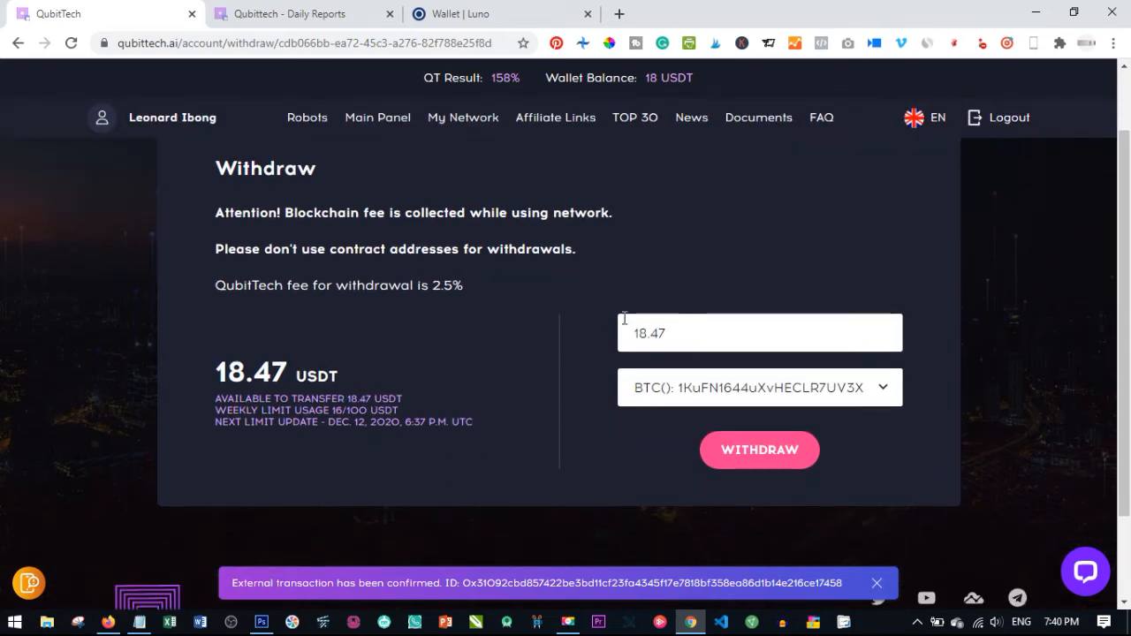
mouse_move(760, 451)
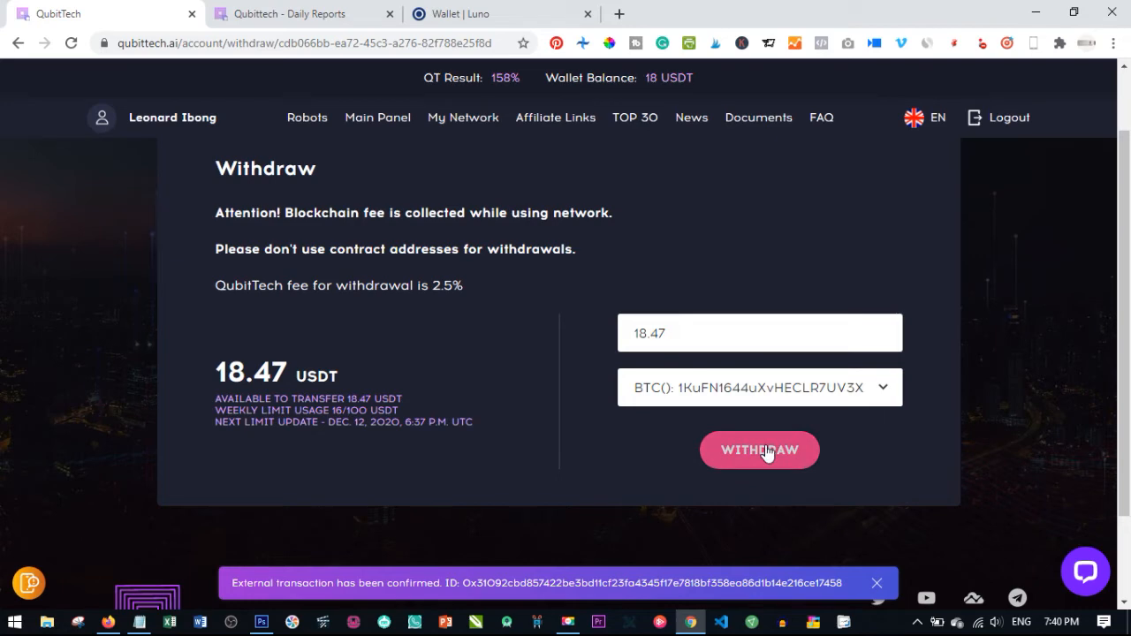
left_click(759, 450)
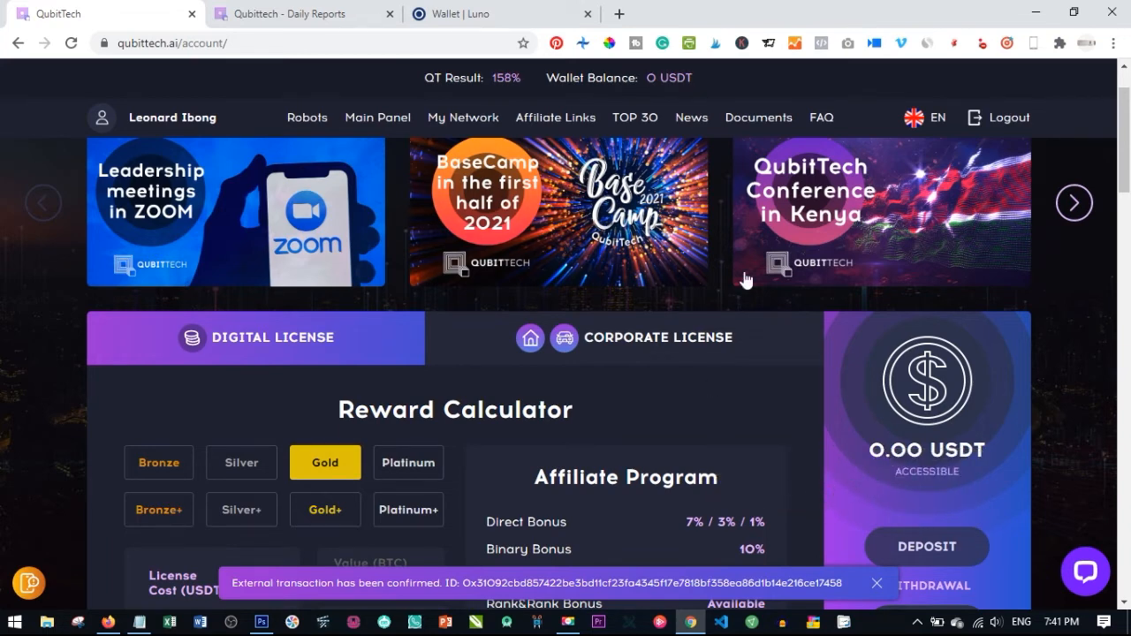
mouse_move(937, 483)
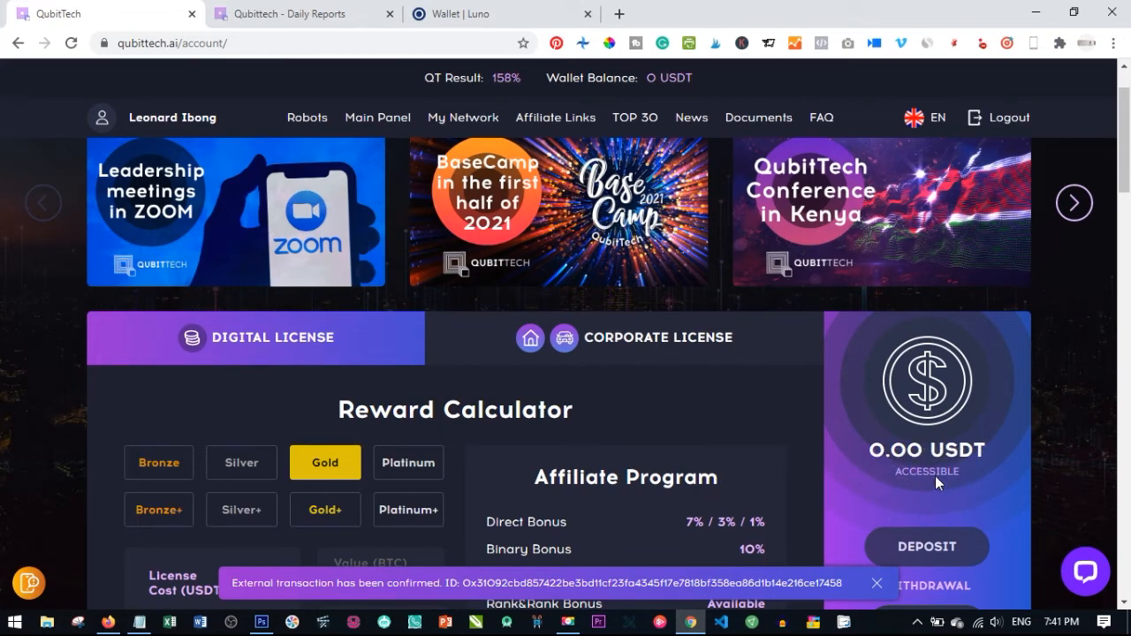
left_click(501, 13)
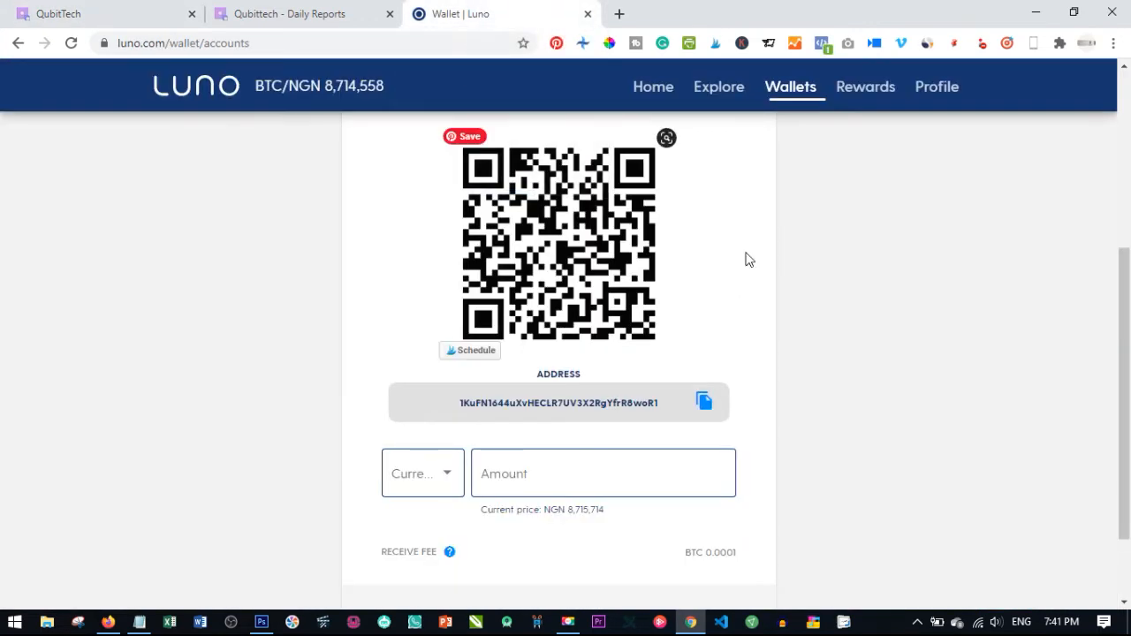
mouse_move(555, 311)
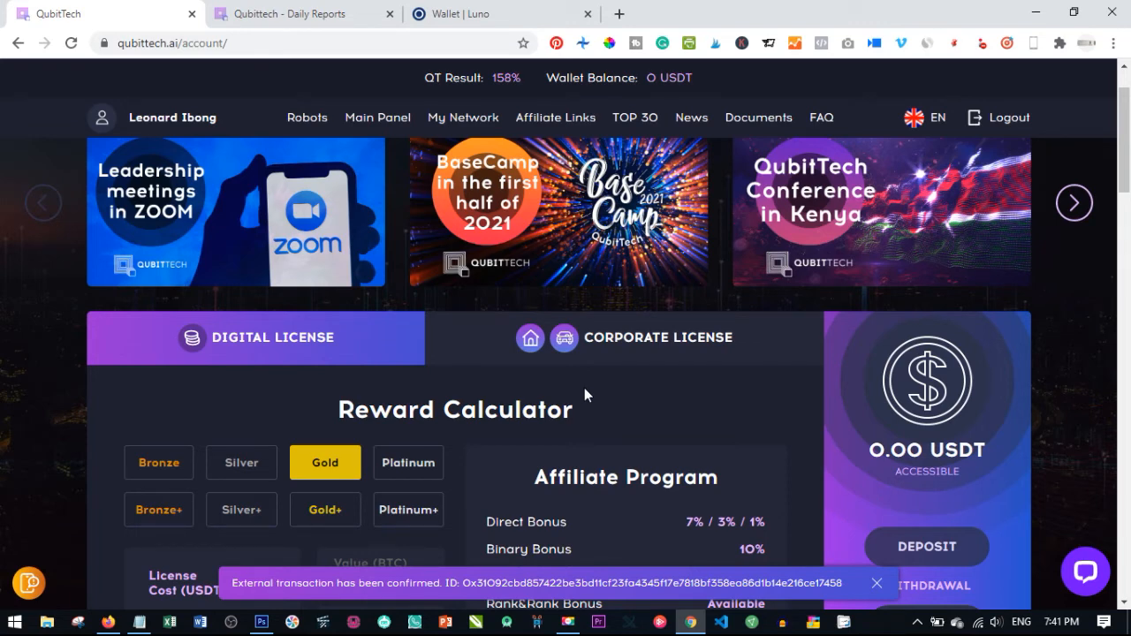
mouse_move(630, 394)
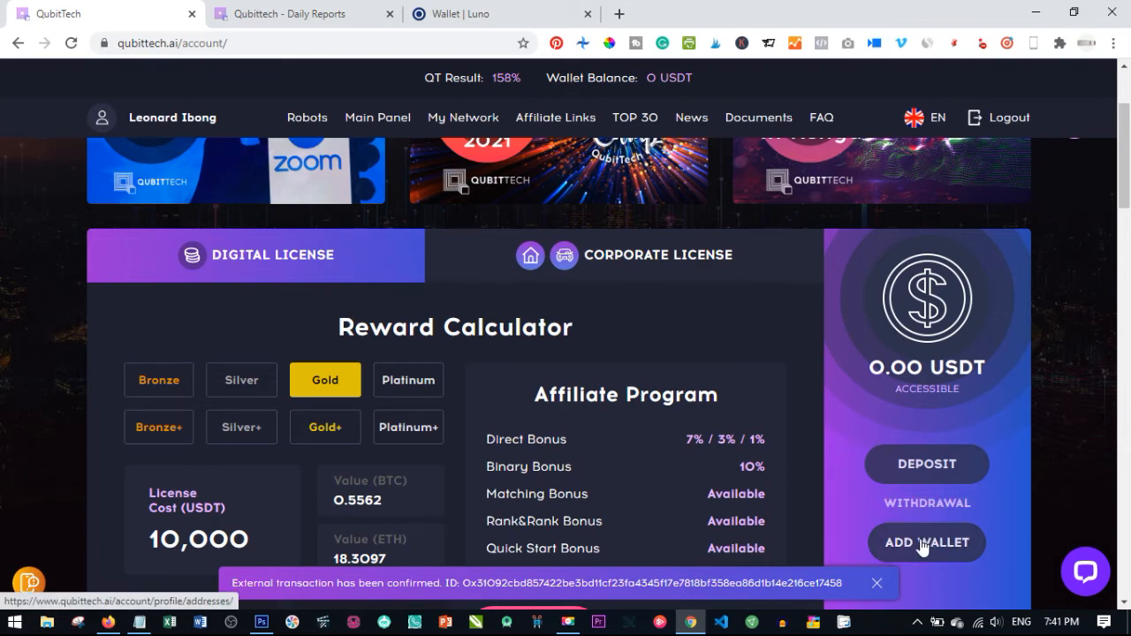
- Open Add Wallet again and switch the currency to ETH, with the BTC wallet listed
left_click(926, 542)
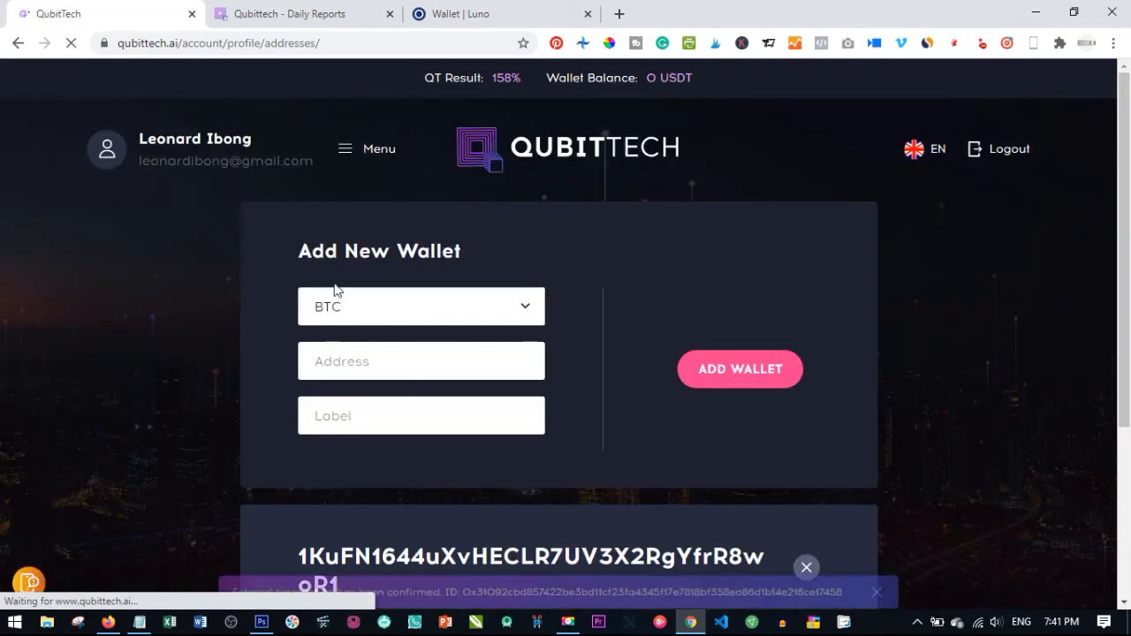
left_click(421, 307)
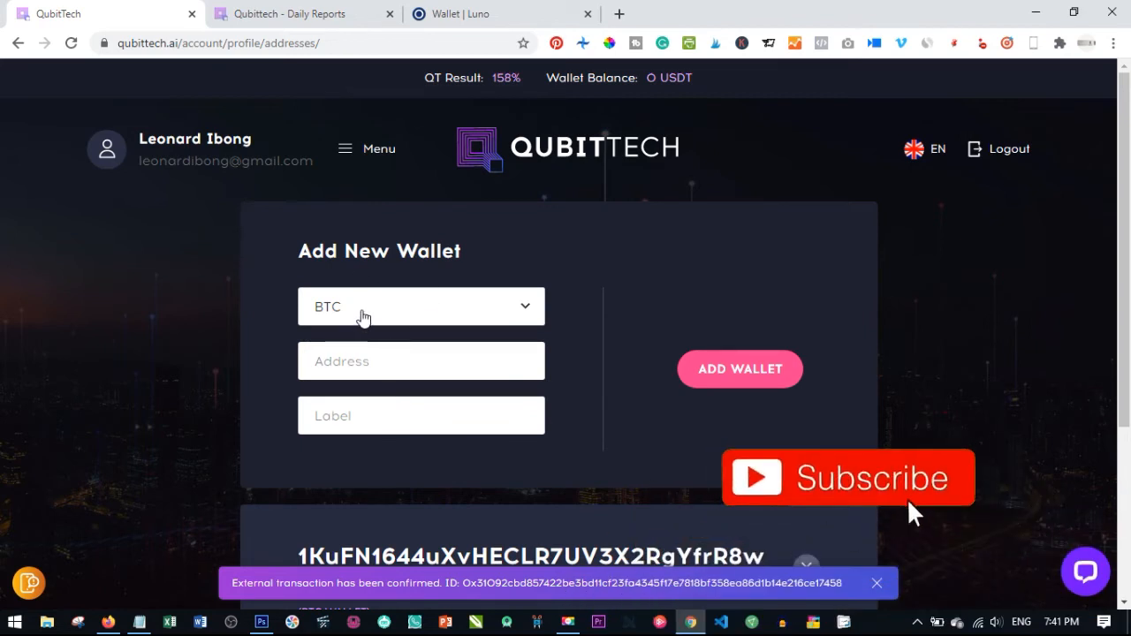
left_click(421, 306)
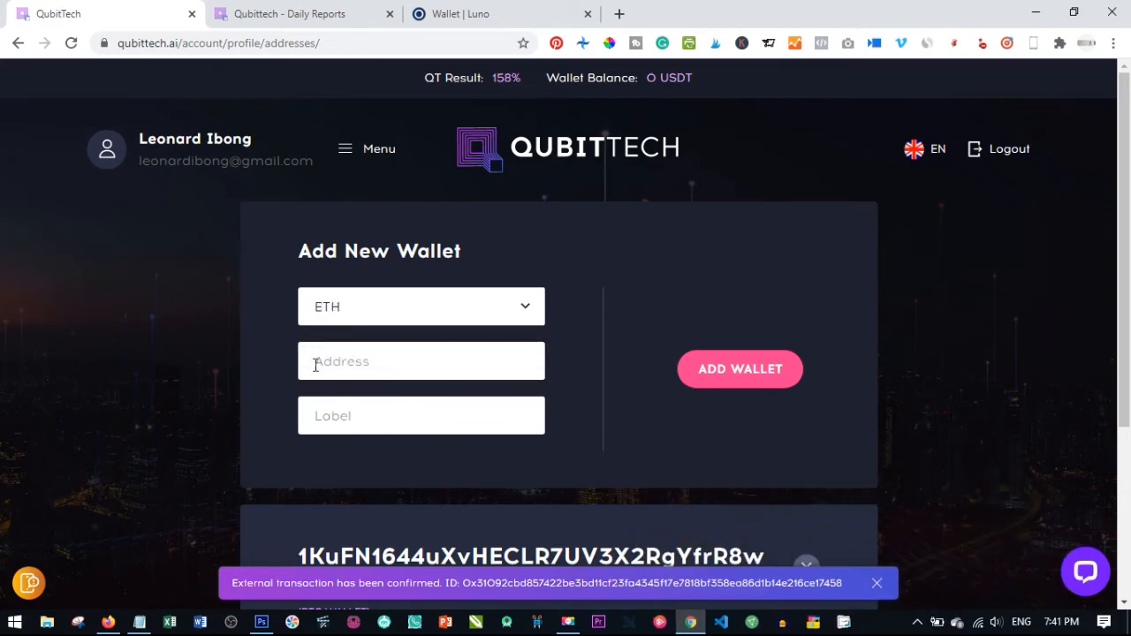
mouse_move(330, 427)
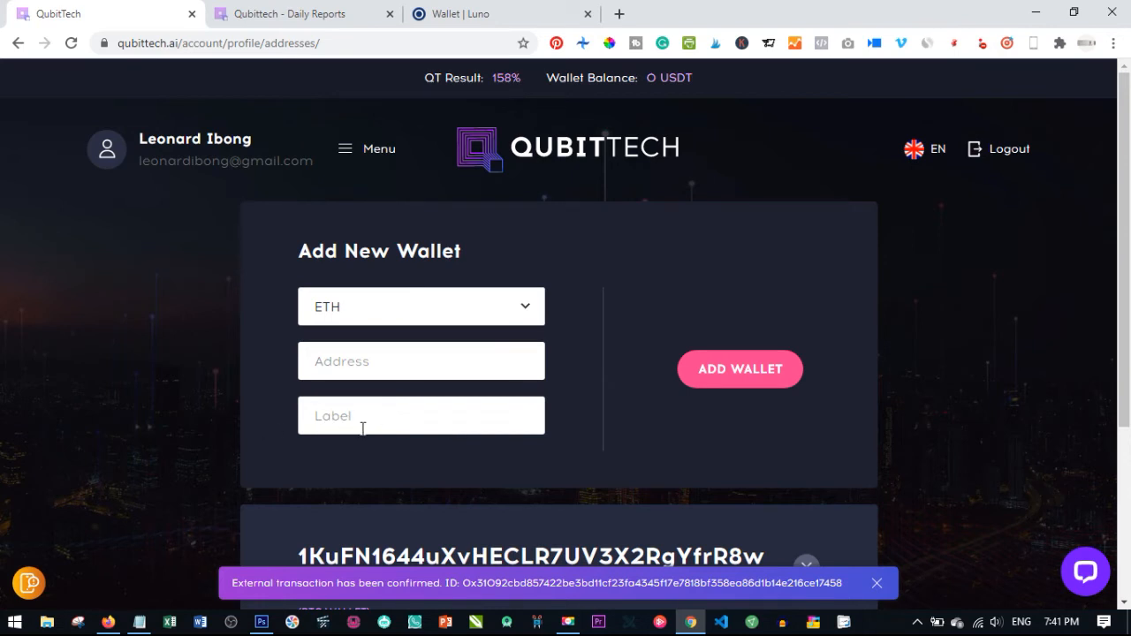
mouse_move(740, 375)
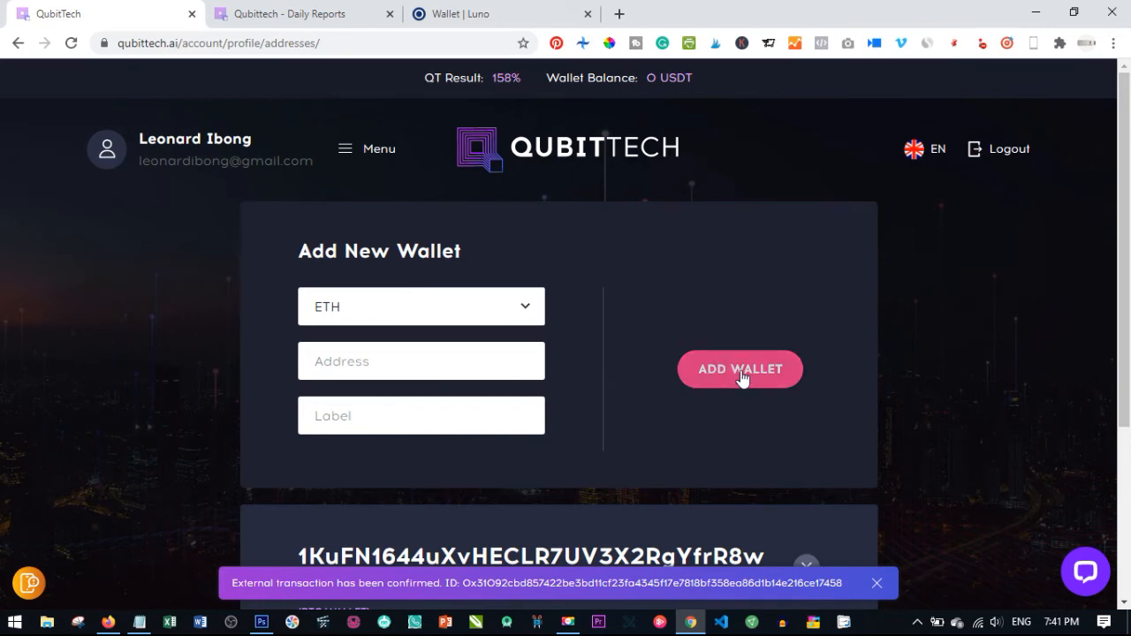
mouse_move(458, 201)
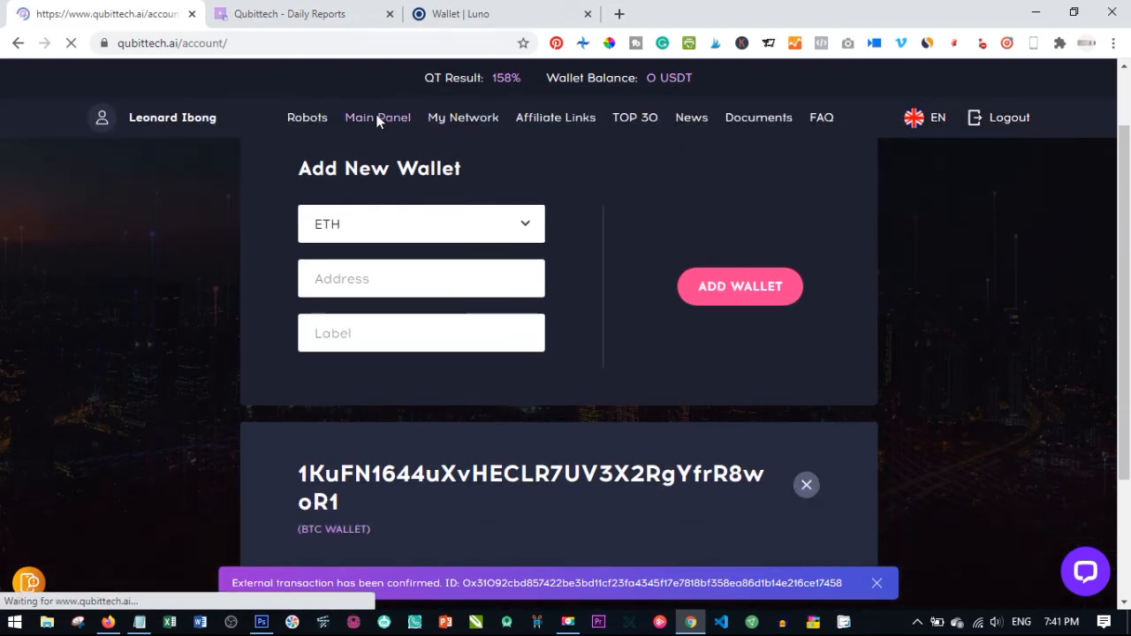
- Go back to Main Panel, now showing 0.00 USDT accessible
left_click(377, 117)
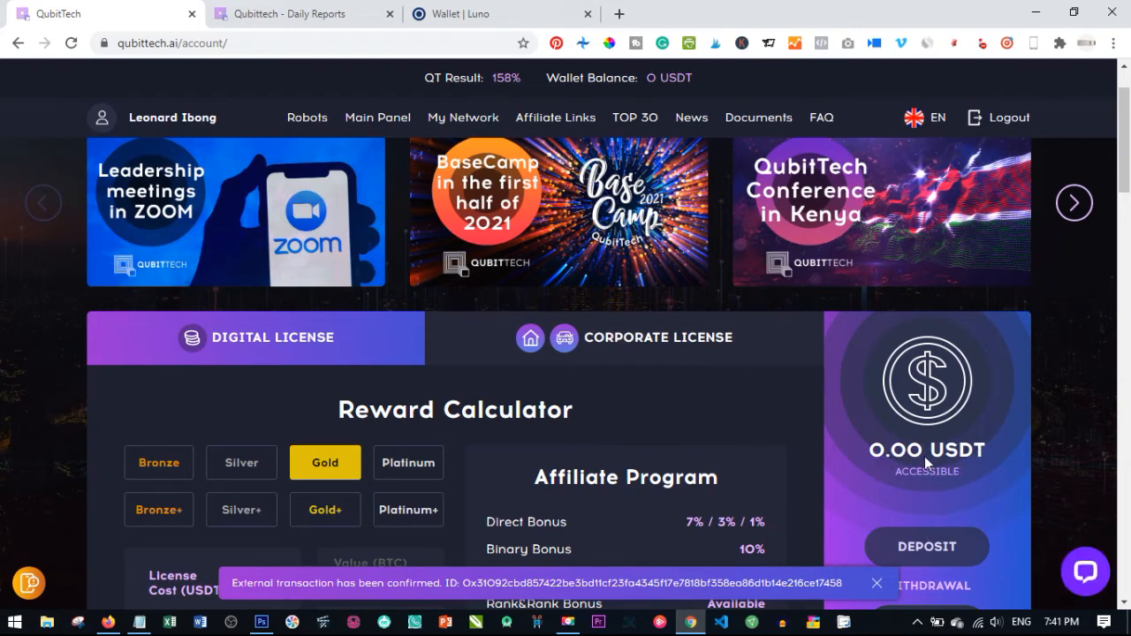
mouse_move(926, 480)
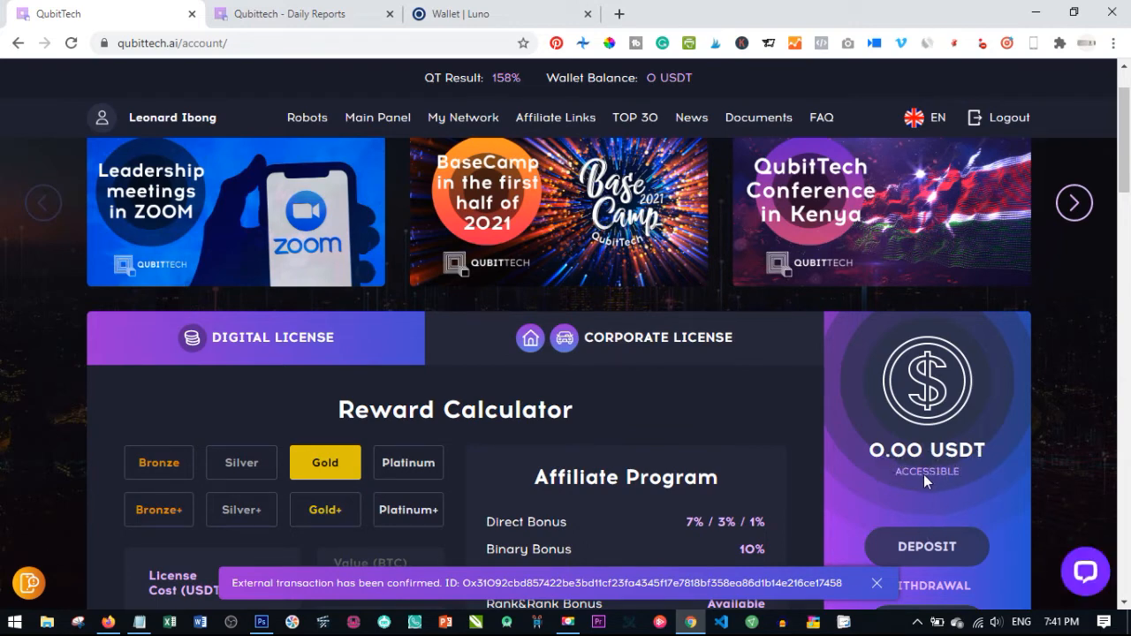
mouse_move(891, 485)
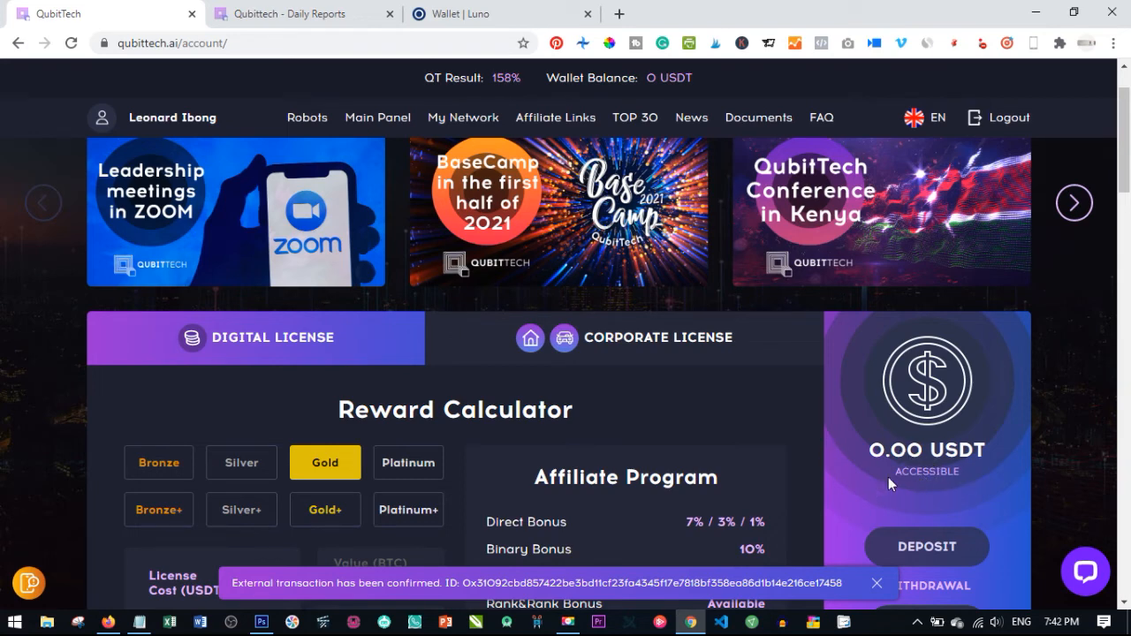
mouse_move(908, 466)
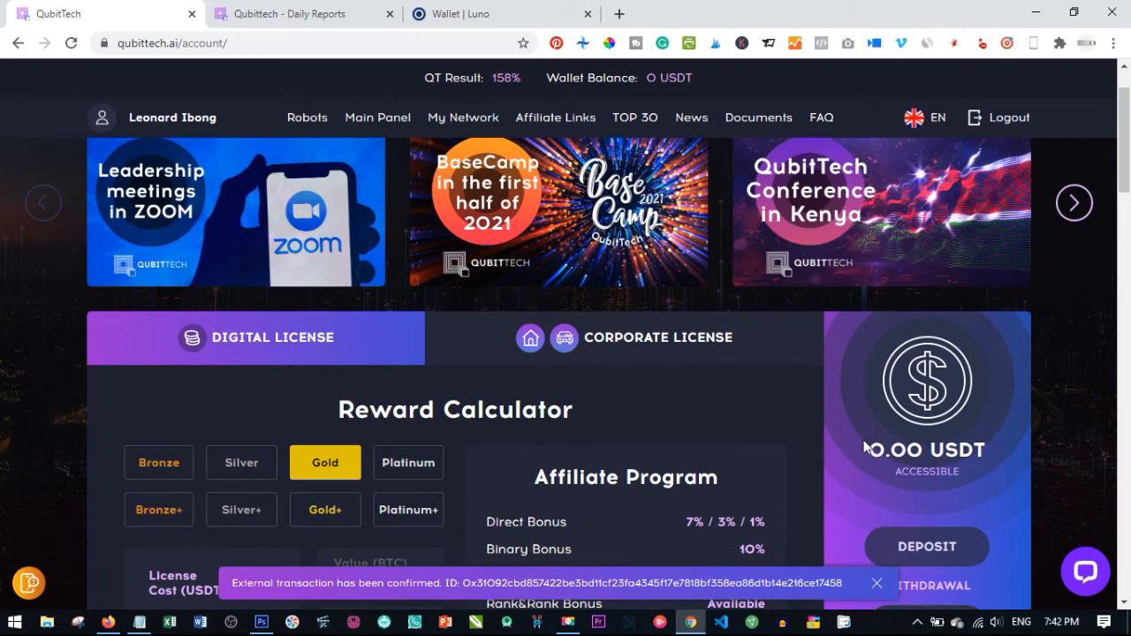
mouse_move(898, 494)
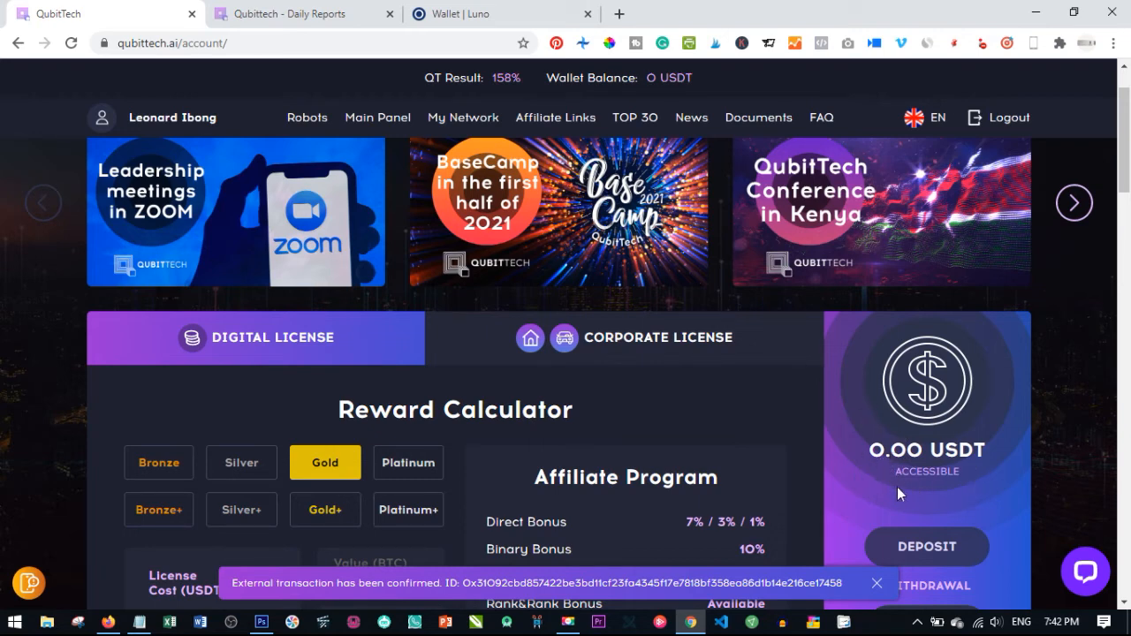
mouse_move(808, 486)
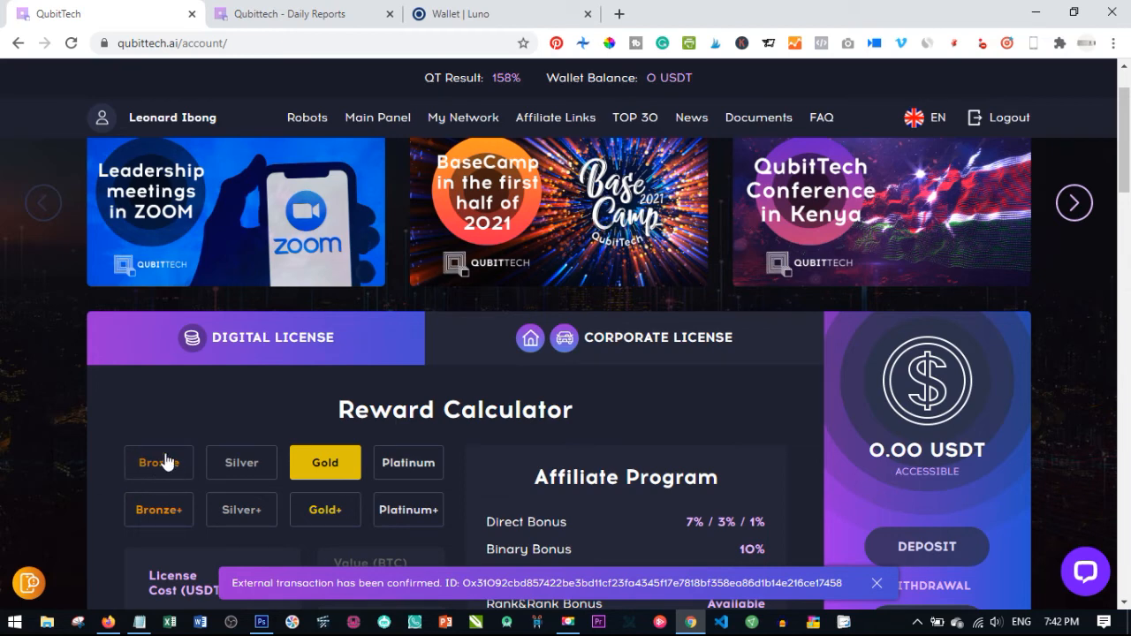
- View Silver+ and Bronze+ tiers, then settle on Silver: 1,000 USDT, 6%/3% direct, 9% binary
scroll("down", 3)
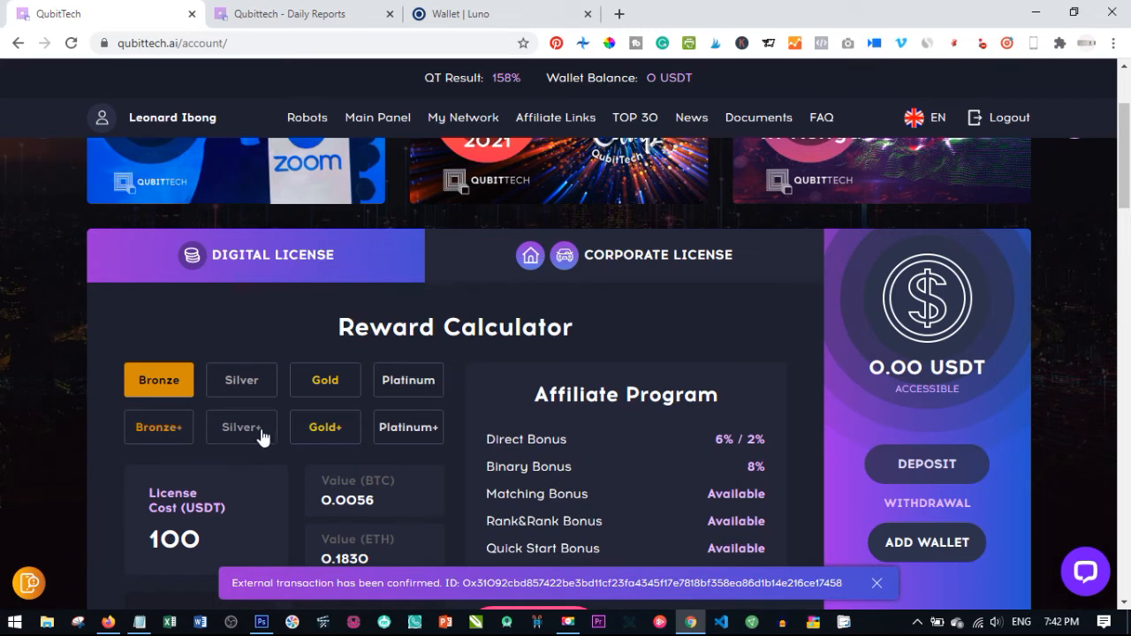
left_click(240, 427)
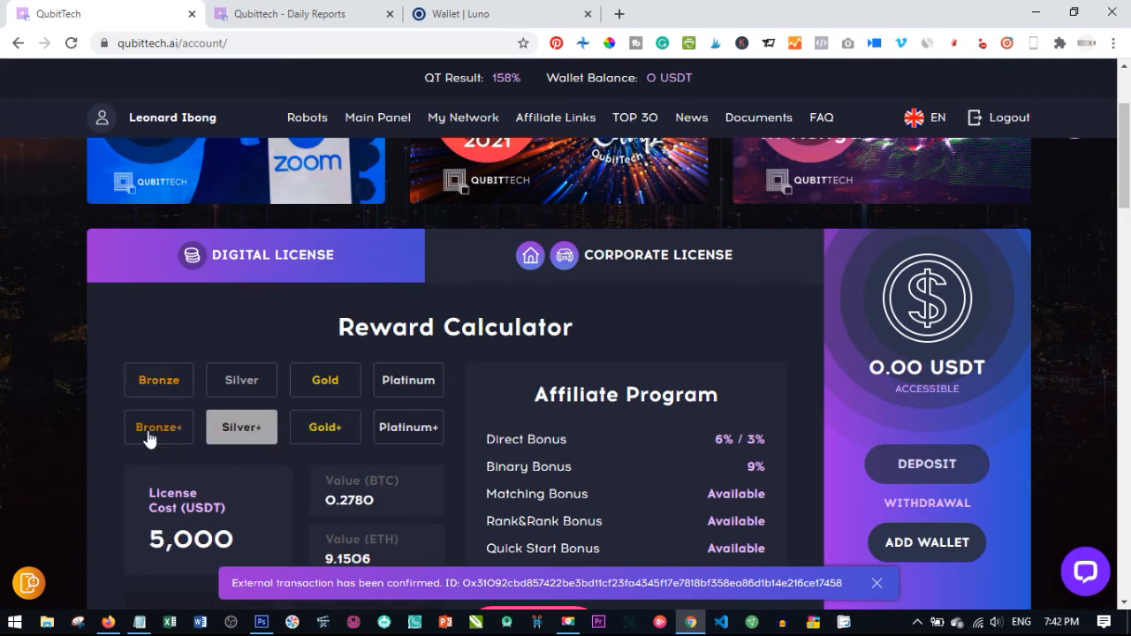
left_click(158, 426)
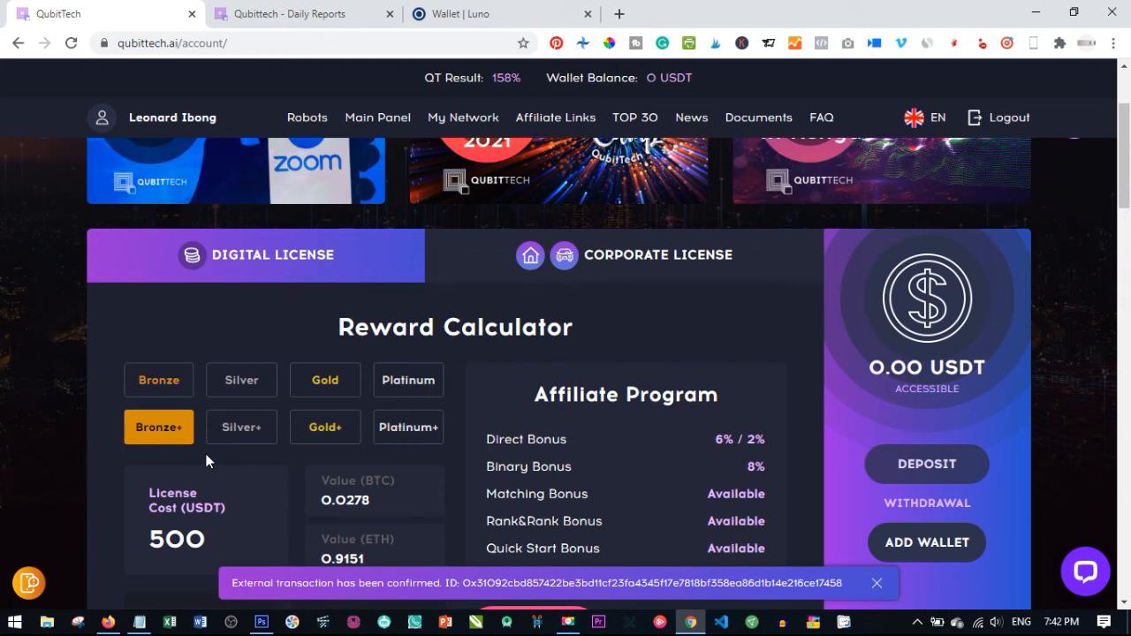
mouse_move(272, 349)
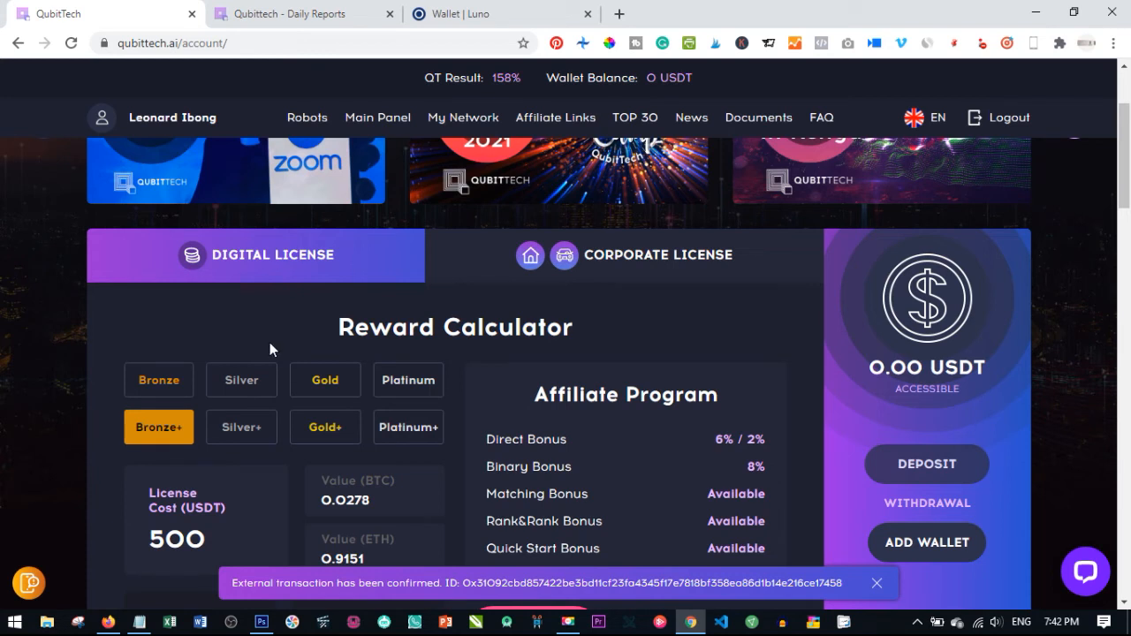
left_click(241, 380)
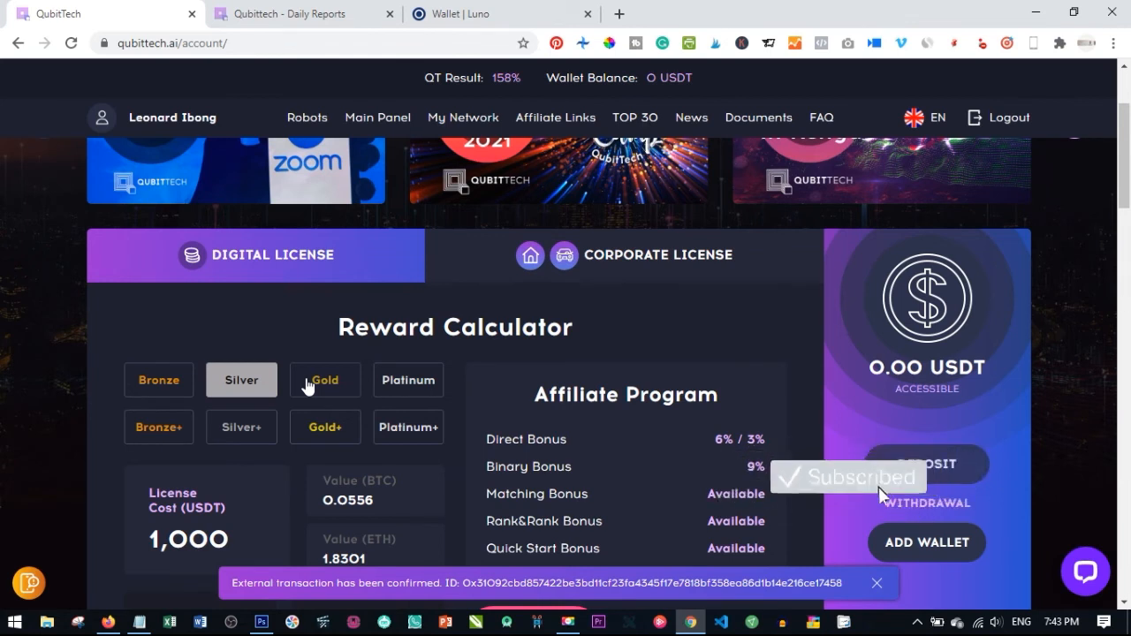
mouse_move(371, 380)
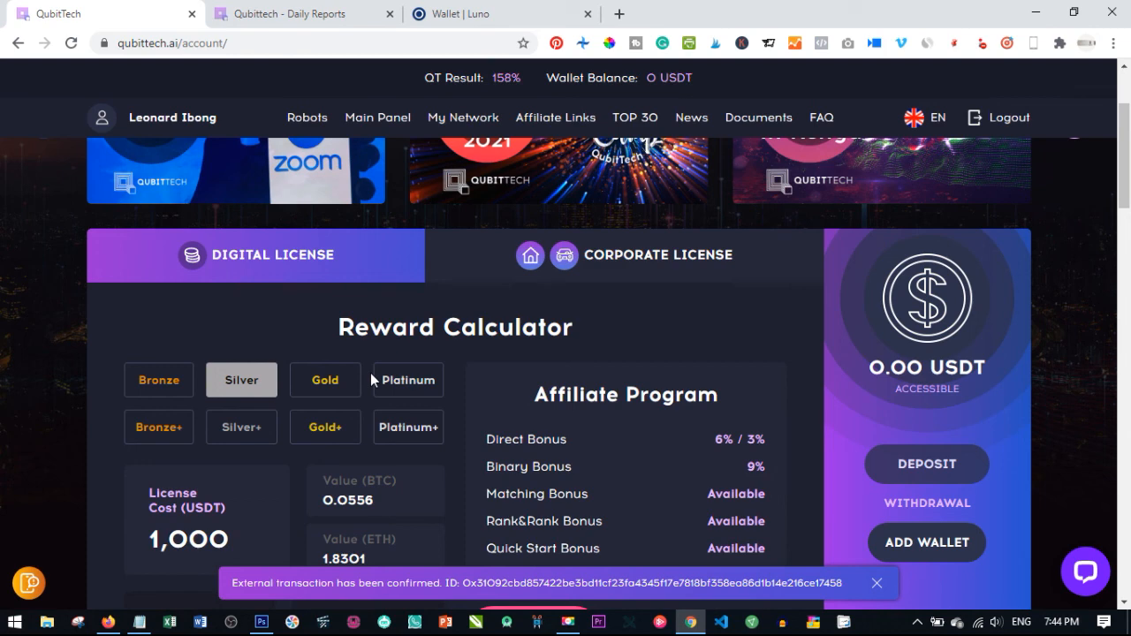
mouse_move(493, 403)
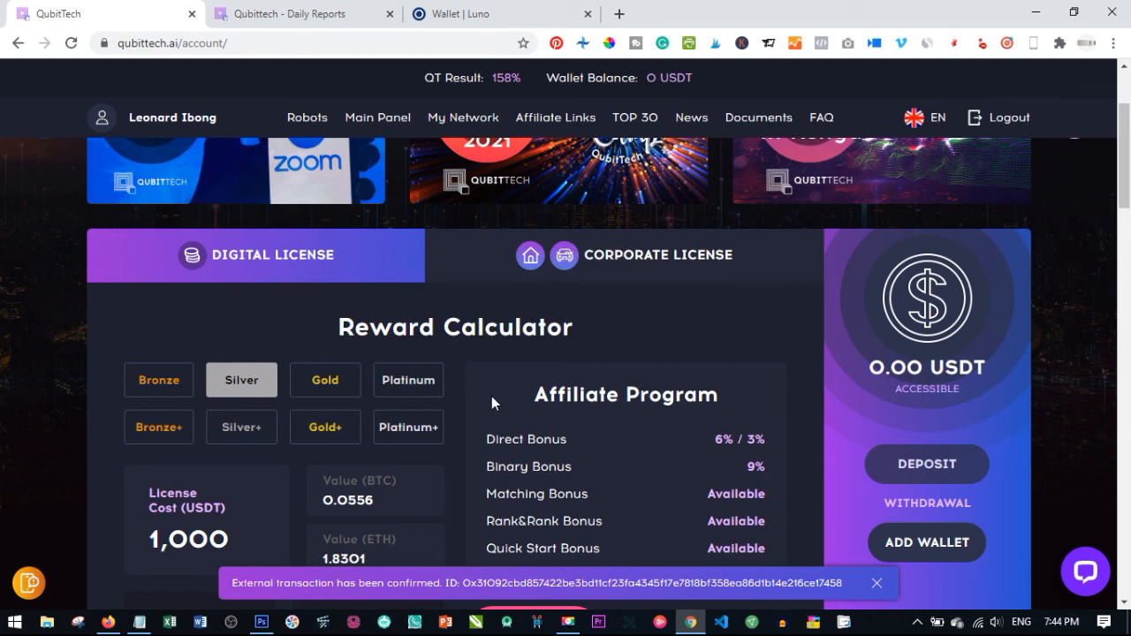